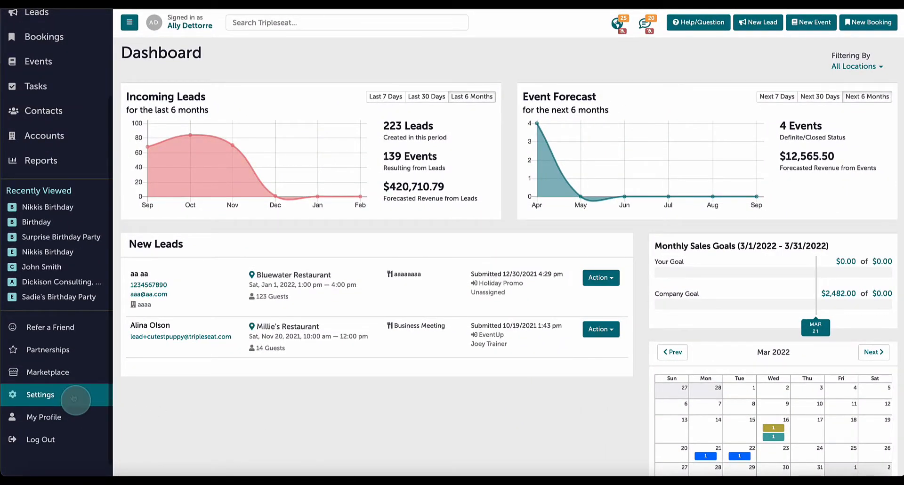
# Step: Open the TripleseatDirect Forms list from the site Settings
pyautogui.click(40, 395)
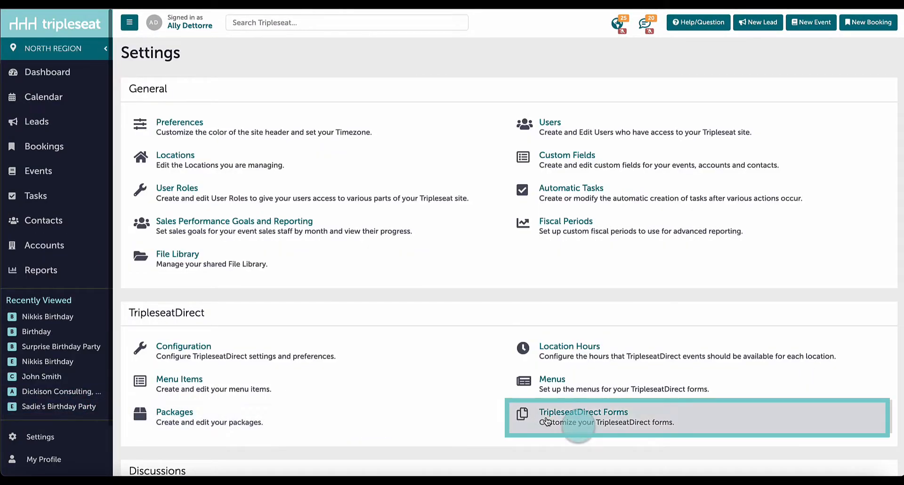
pyautogui.click(583, 412)
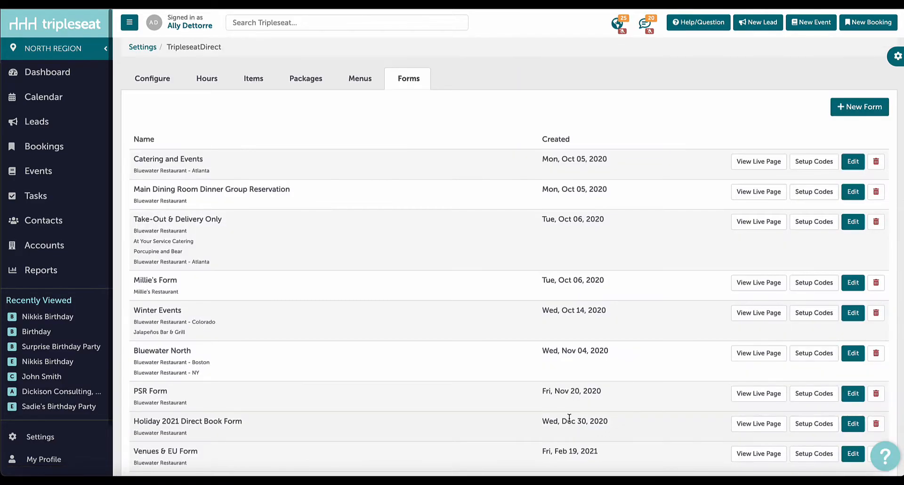
pyautogui.moveTo(672, 105)
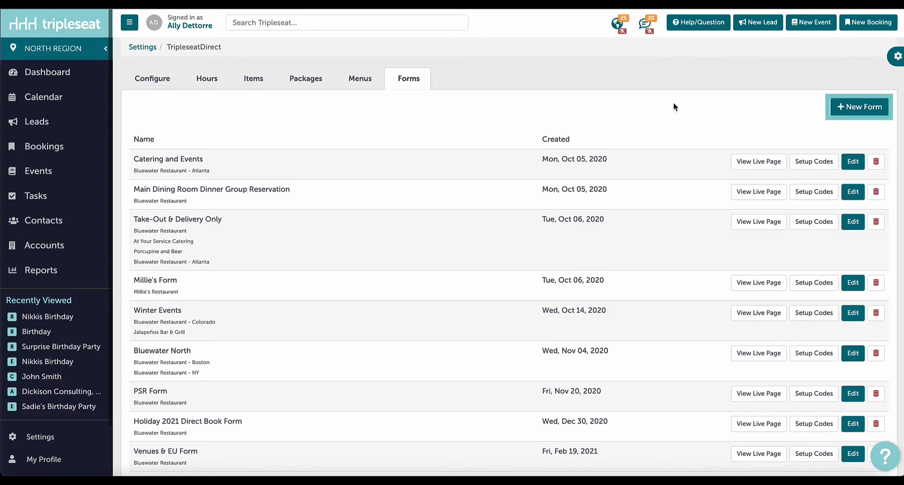
# Step: Start a new form named Millie's TripleseatDirect Form
pyautogui.click(859, 106)
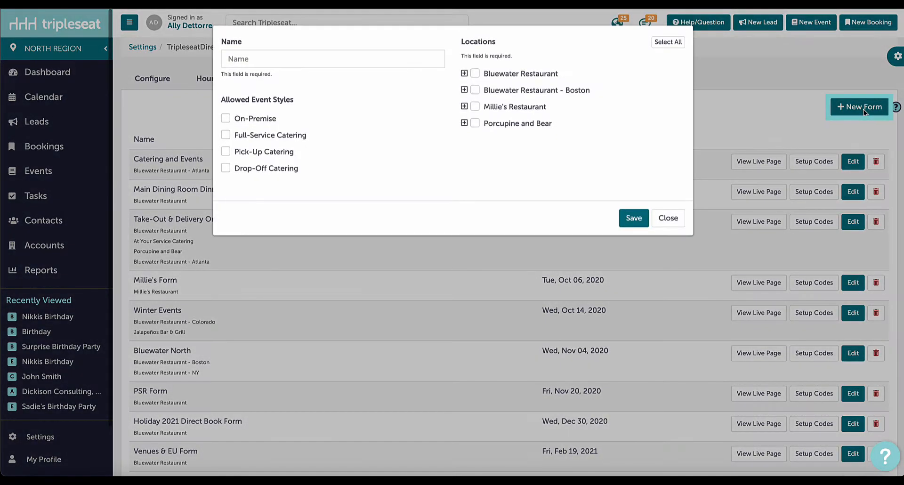
pyautogui.click(332, 58)
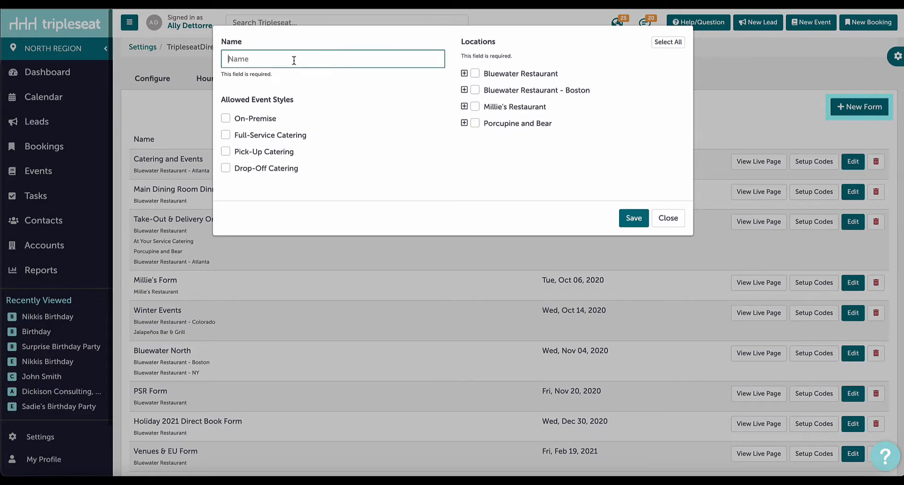
pyautogui.write("Millie's TripleseatDirect")
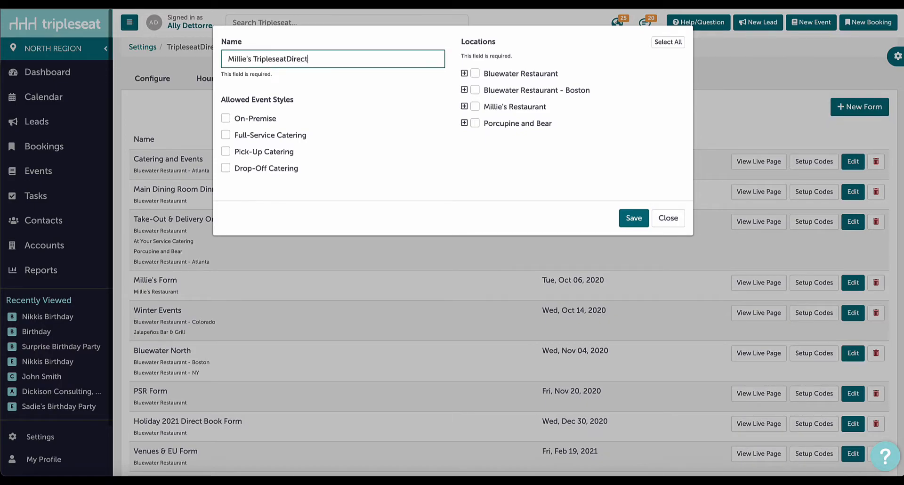
pyautogui.write('Form')
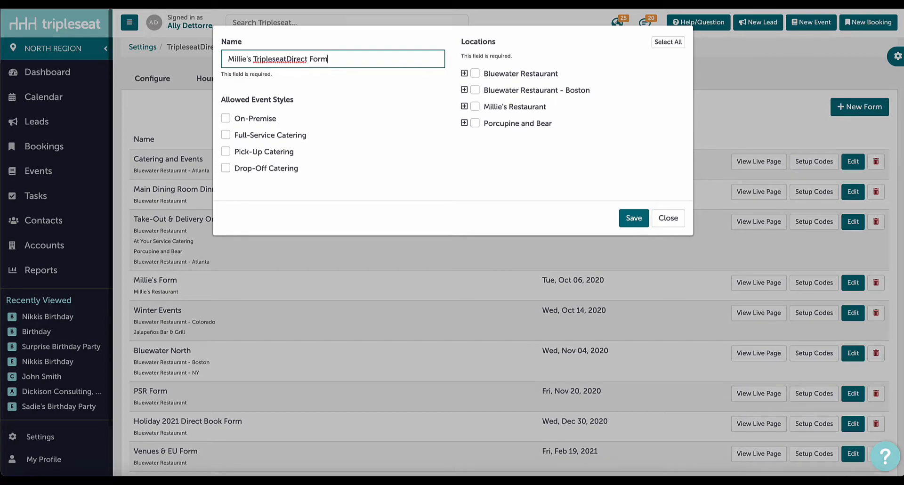
pyautogui.moveTo(280, 97)
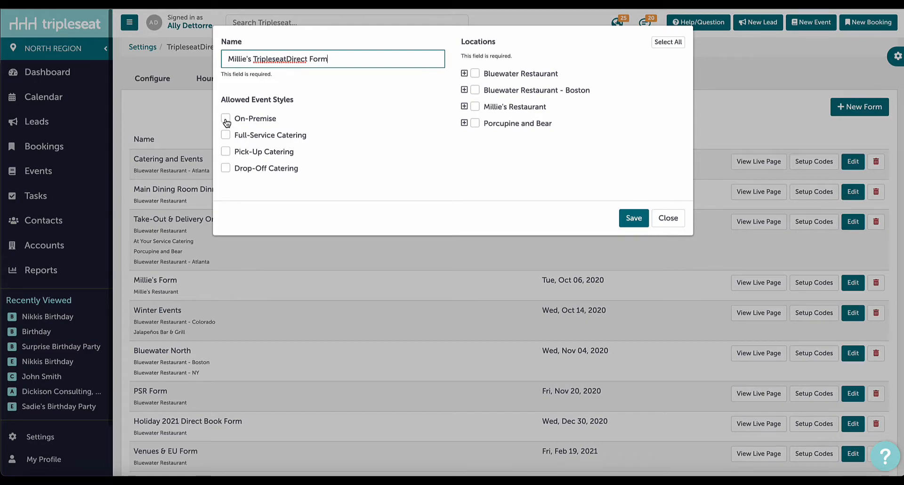
# Step: Allow On-Premise, Pick-Up Catering and Drop-Off Catering event styles on the form
pyautogui.click(225, 119)
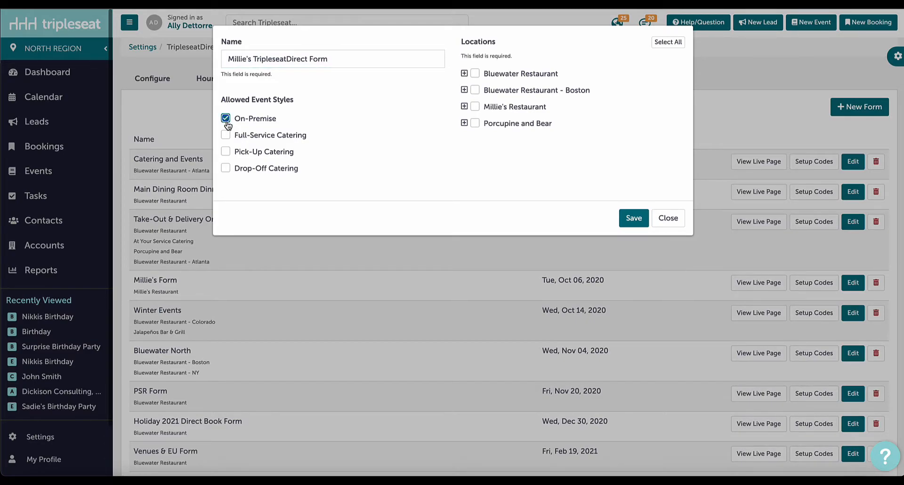
pyautogui.moveTo(226, 157)
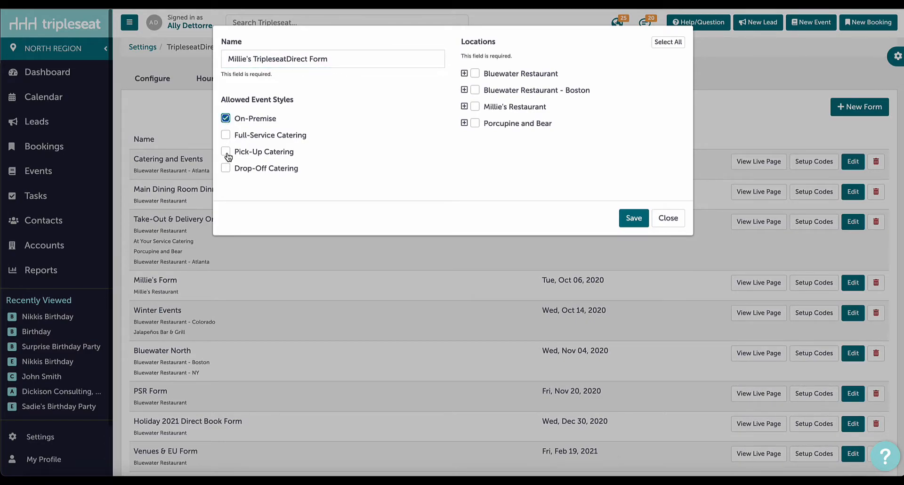
pyautogui.click(225, 150)
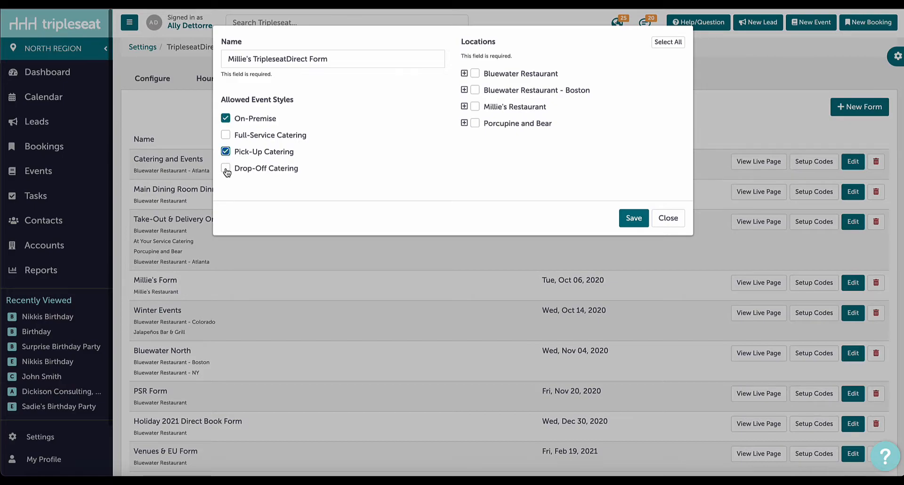
pyautogui.click(225, 167)
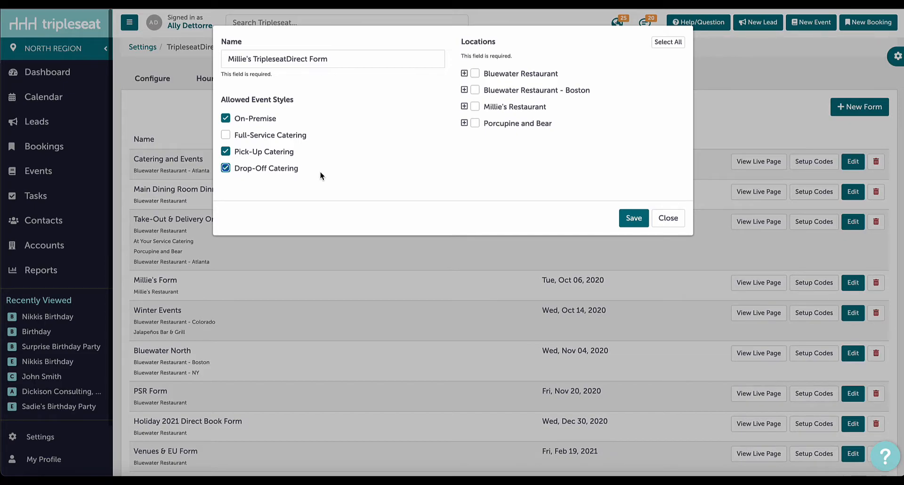
pyautogui.moveTo(427, 160)
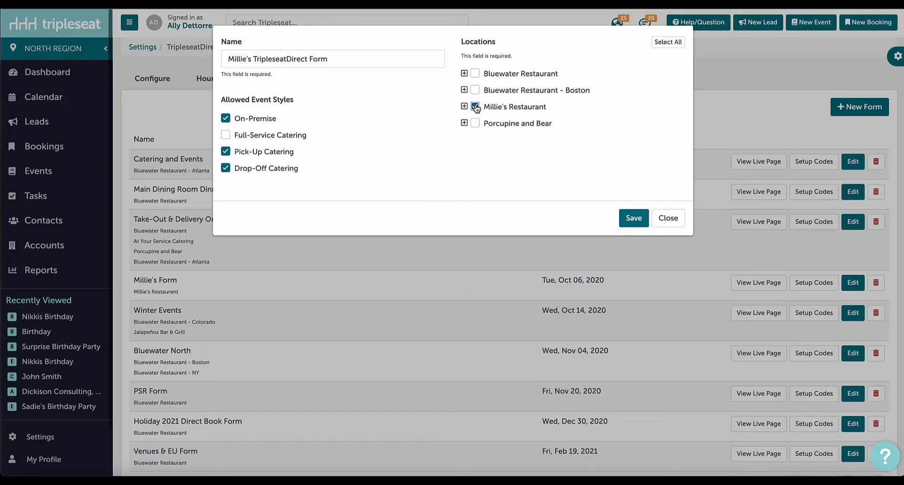
# Step: Assign Millie's Restaurant as the location, exclude an unwanted area, and save the form
pyautogui.click(475, 106)
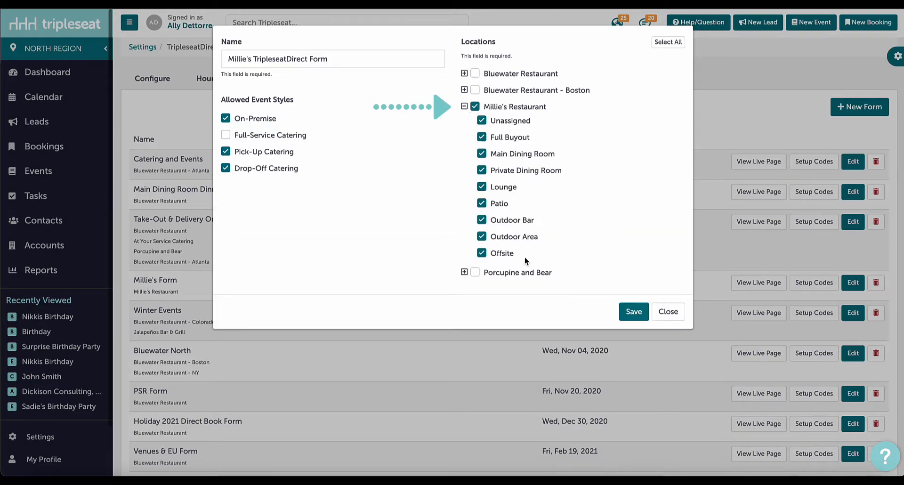
pyautogui.click(482, 252)
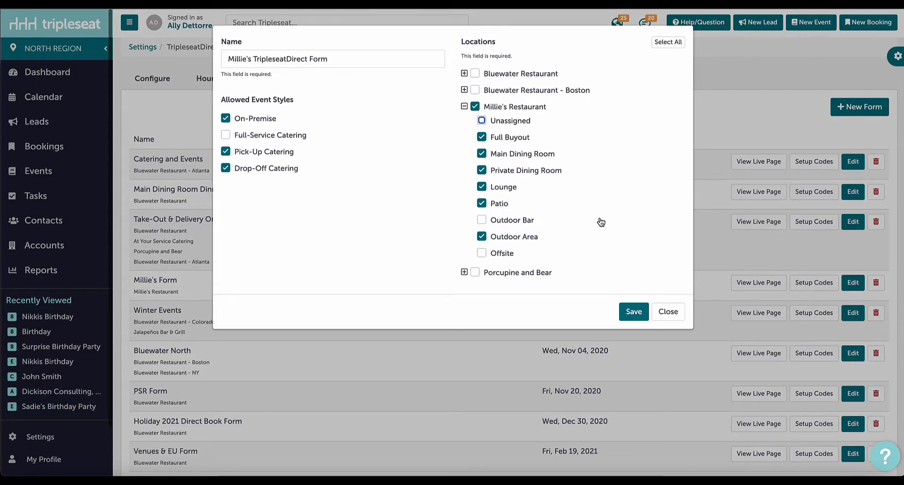
pyautogui.click(633, 312)
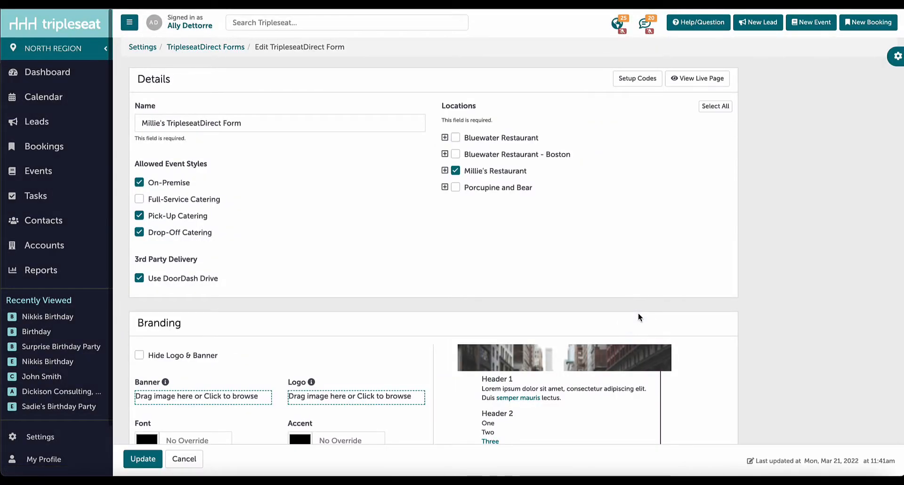
pyautogui.scroll(-3)
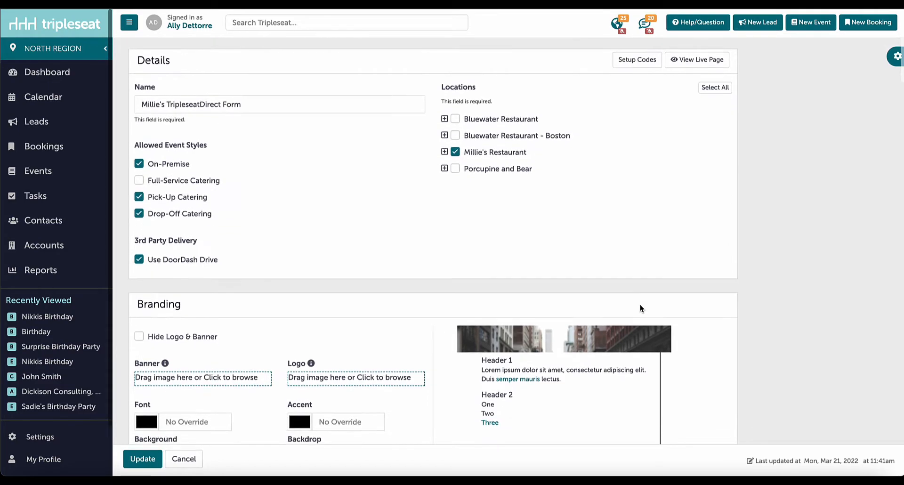
pyautogui.scroll(-3)
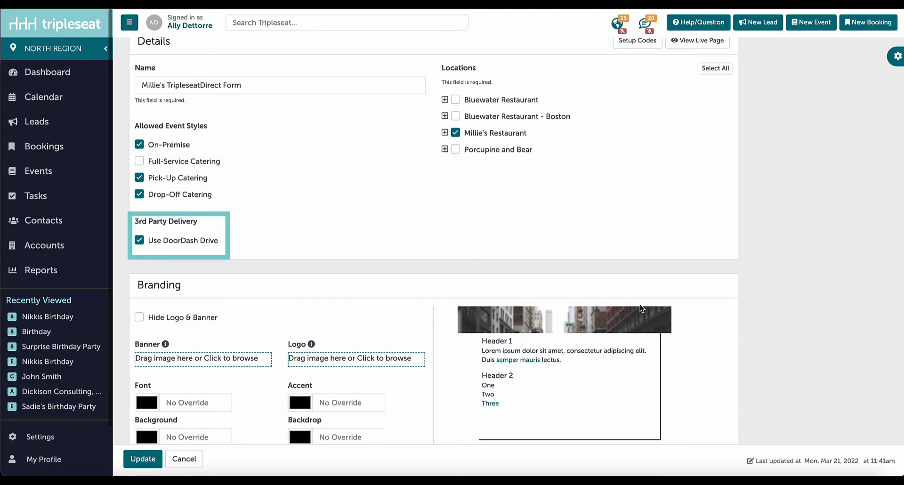
pyautogui.moveTo(767, 312)
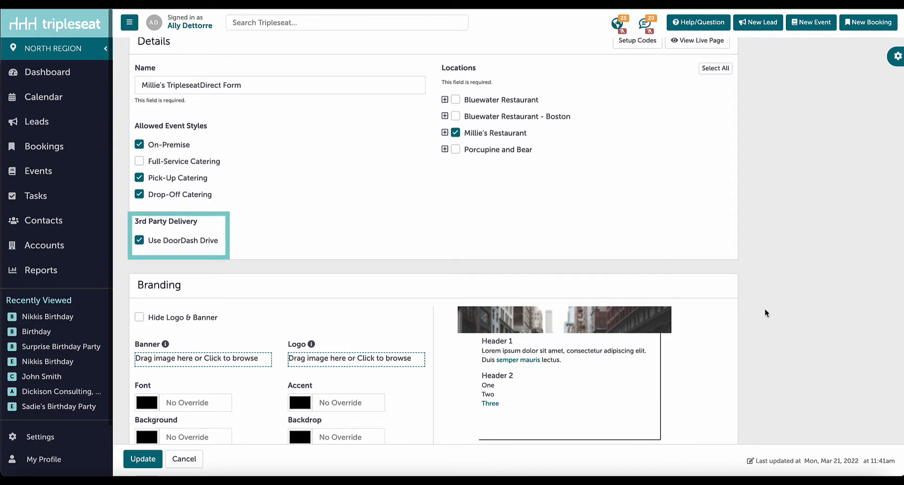
pyautogui.scroll(-3)
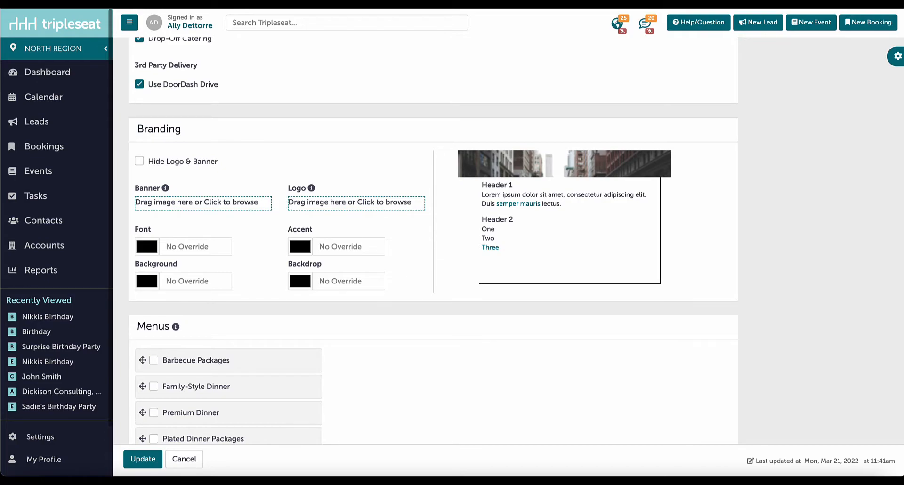
# Step: Offer the Barbecue Packages menu on the form in the Menus section
pyautogui.scroll(-3)
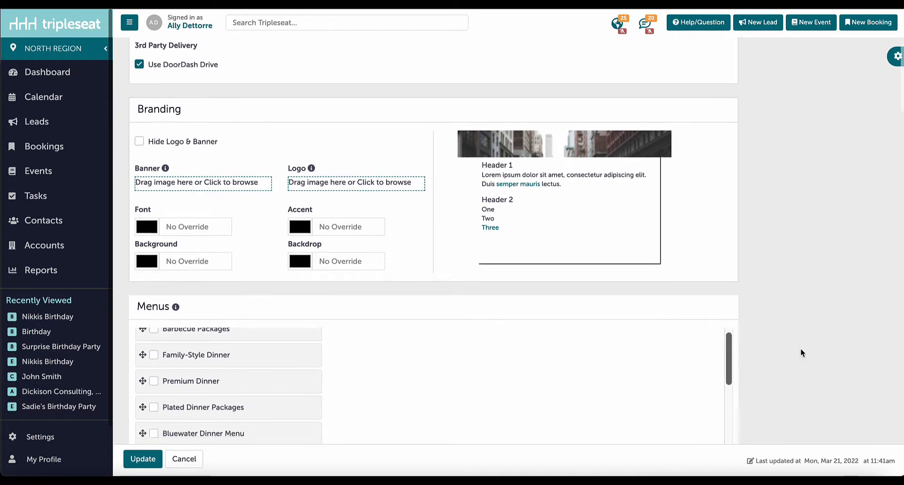
pyautogui.scroll(-3)
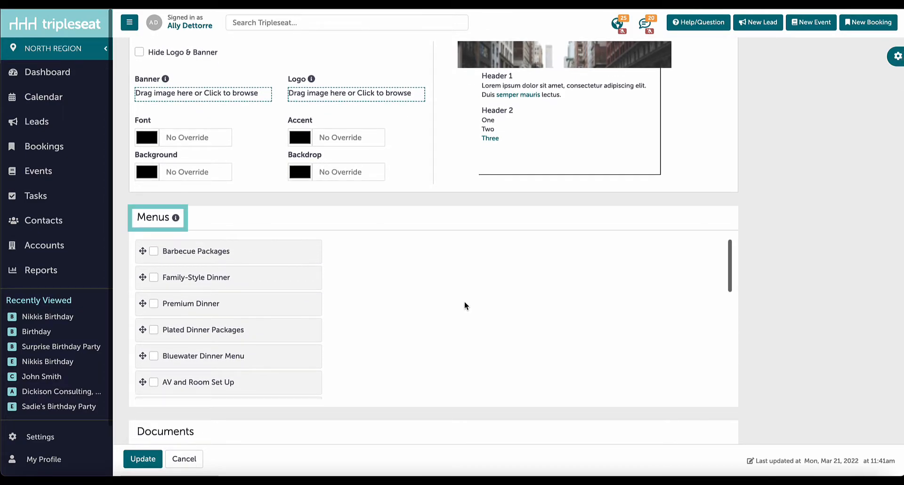
pyautogui.moveTo(461, 310)
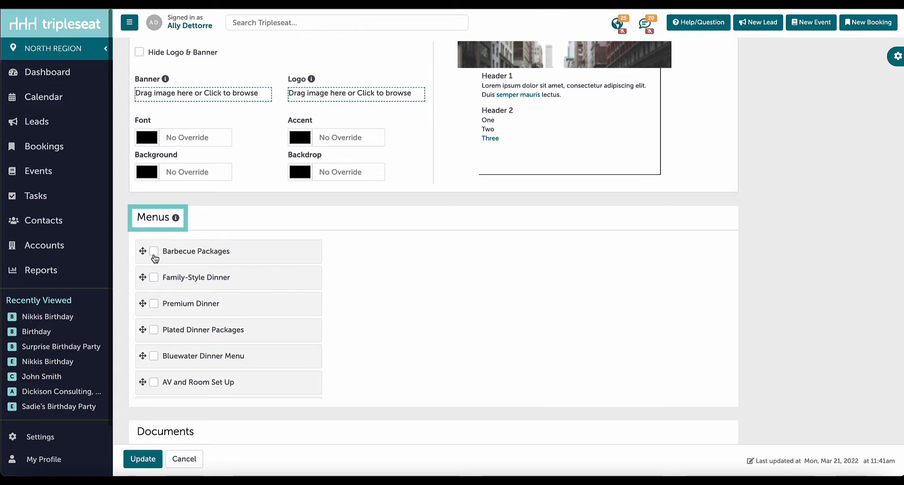
pyautogui.click(153, 330)
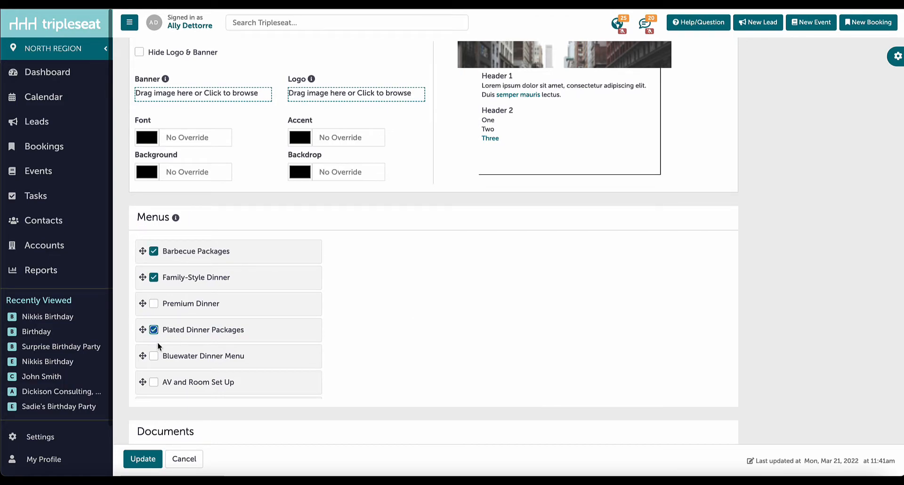
pyautogui.scroll(-3)
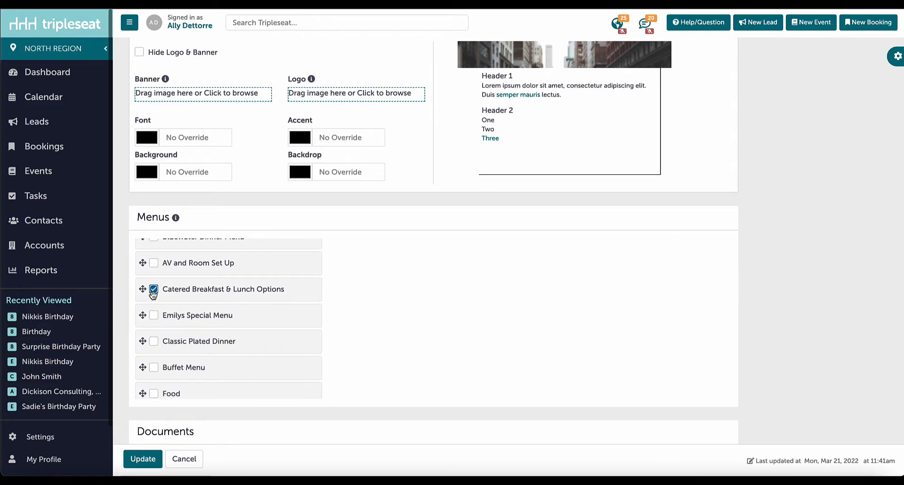
pyautogui.scroll(-3)
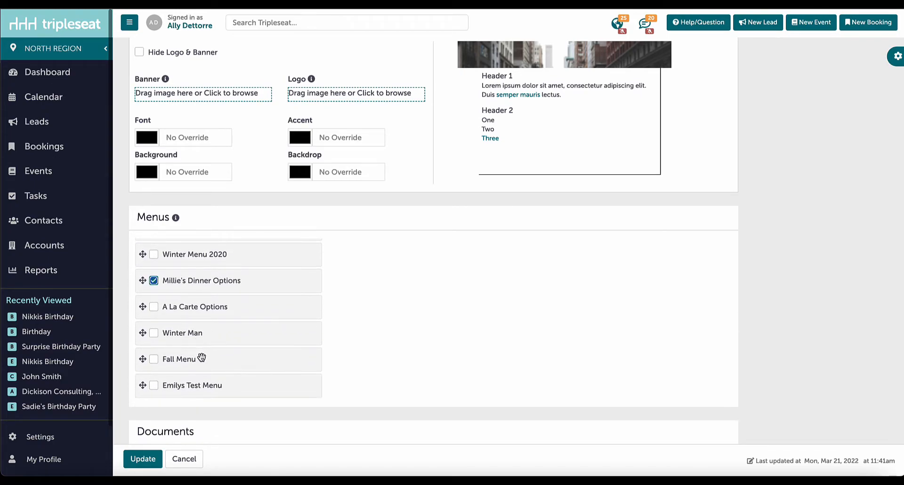
pyautogui.scroll(-3)
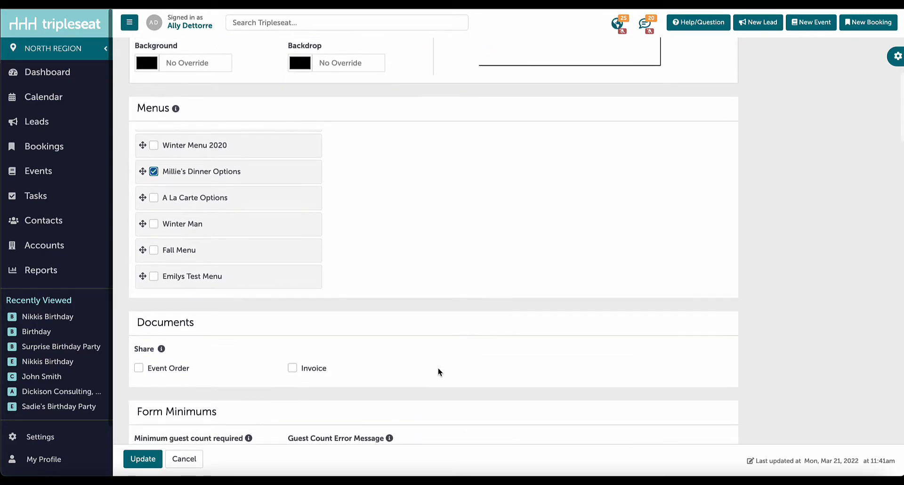
# Step: Share the Event Order document with guests in the Documents section
pyautogui.scroll(-3)
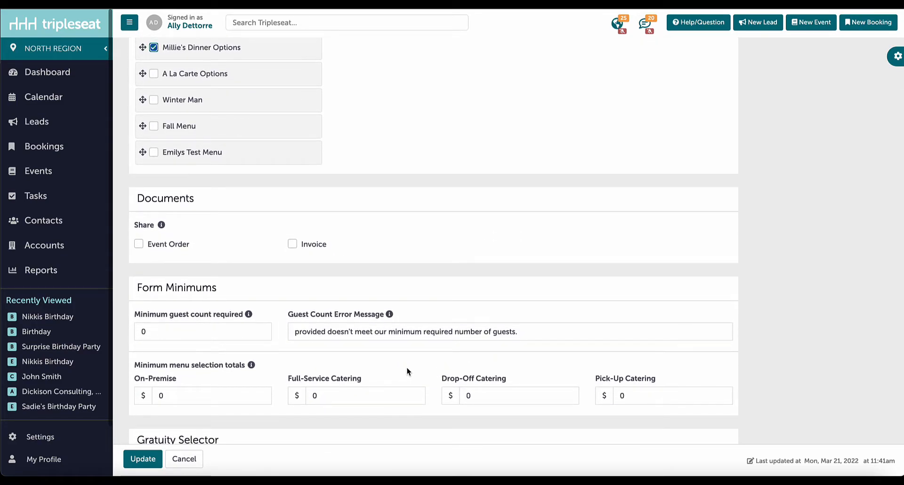
pyautogui.click(138, 243)
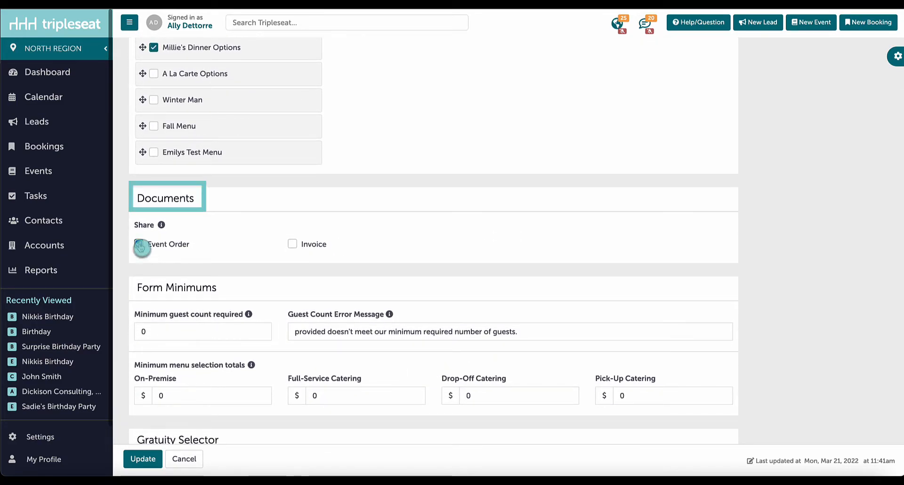
pyautogui.click(138, 243)
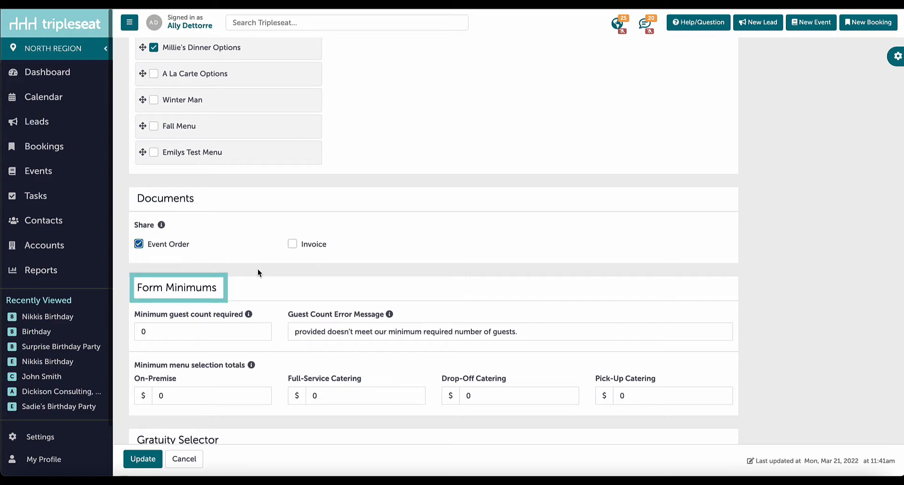
pyautogui.scroll(-3)
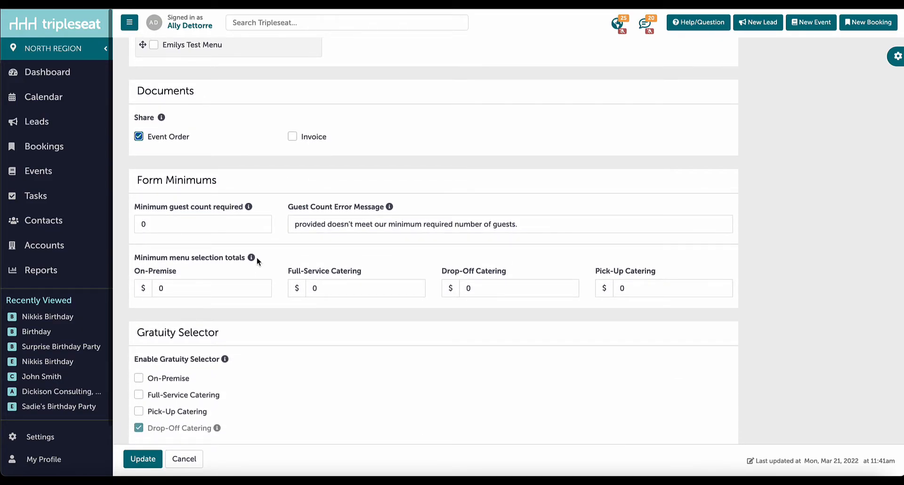
# Step: Set form minimums: 10 guests, $1000 on-premise and $350 drop-off catering menu totals
pyautogui.click(203, 224)
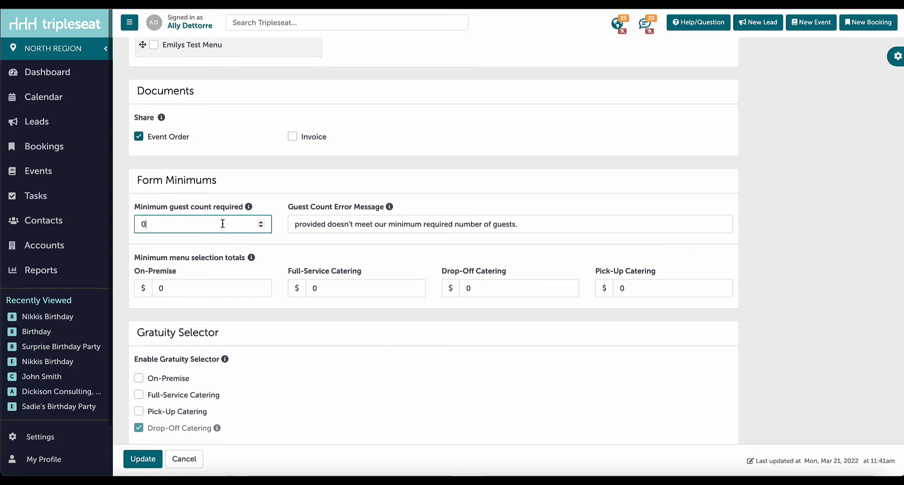
pyautogui.write('10')
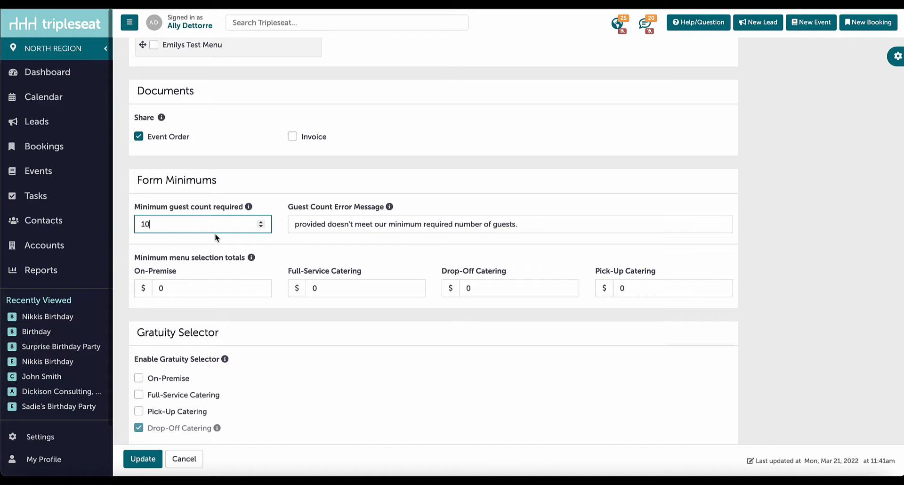
pyautogui.click(211, 288)
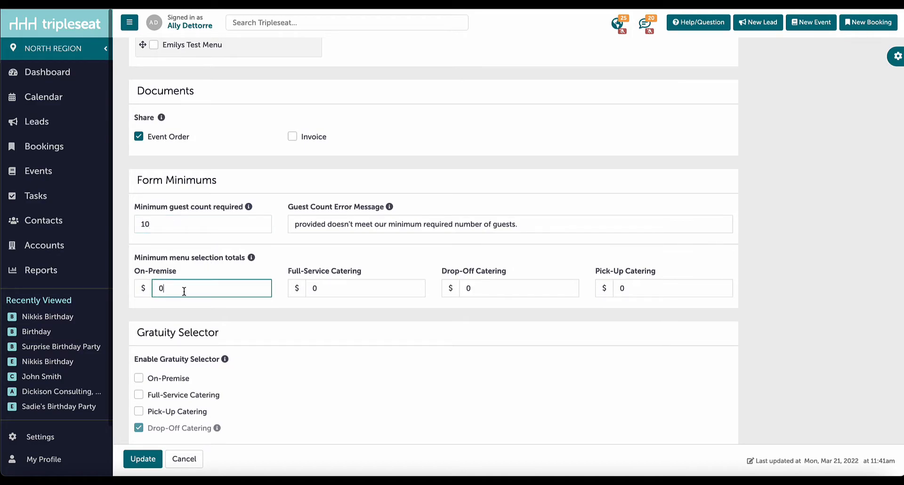
pyautogui.write('1000')
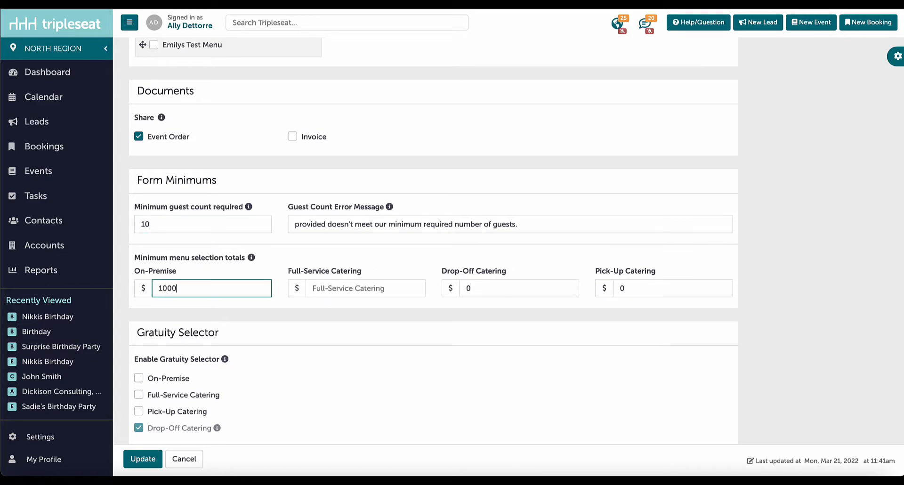
pyautogui.click(518, 288)
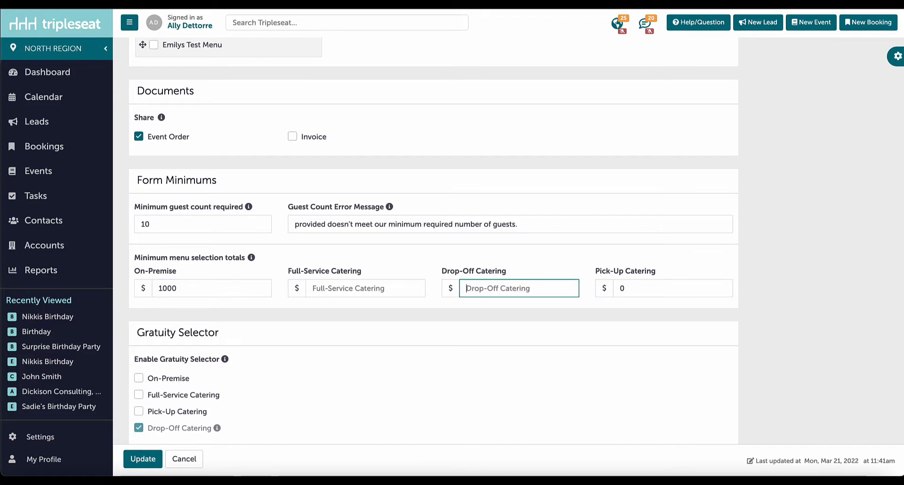
pyautogui.write('350')
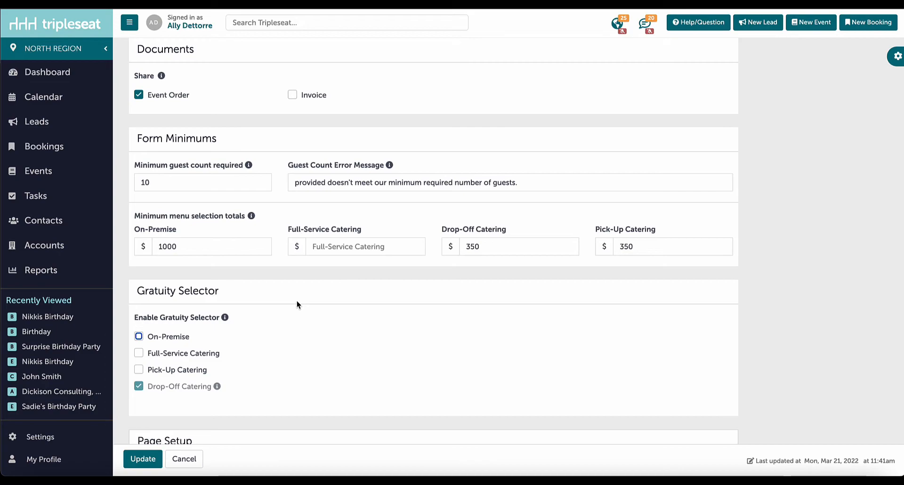
# Step: Enable the gratuity selector for On-Premise and Pick-Up Catering orders
pyautogui.click(138, 336)
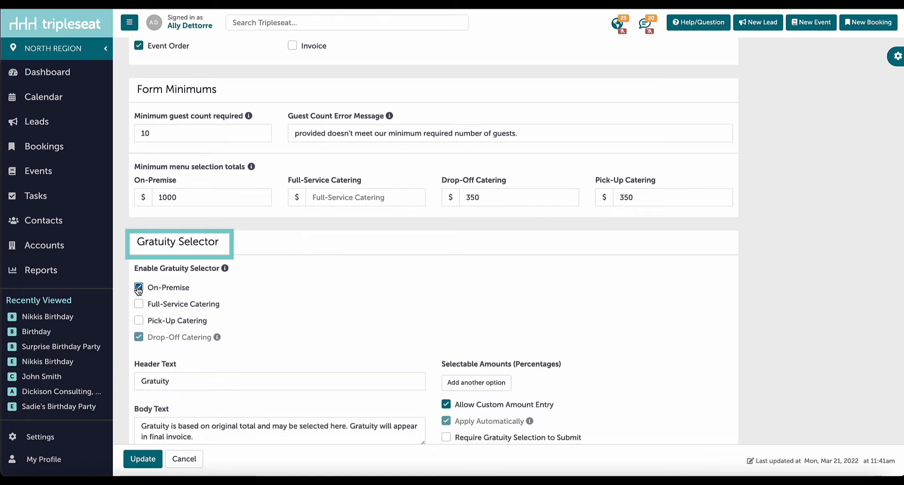
pyautogui.click(138, 320)
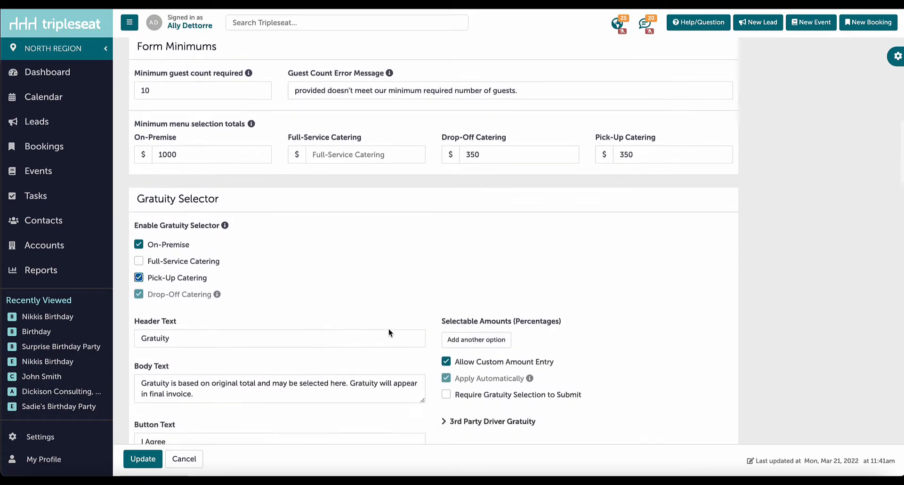
pyautogui.scroll(-3)
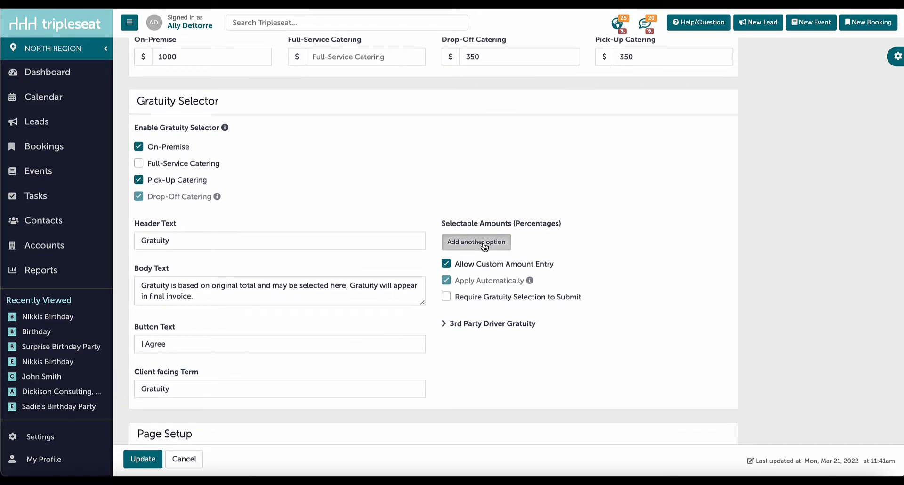
# Step: Offer 18, 20 and 22 percent gratuity options and require a gratuity selection
pyautogui.click(476, 242)
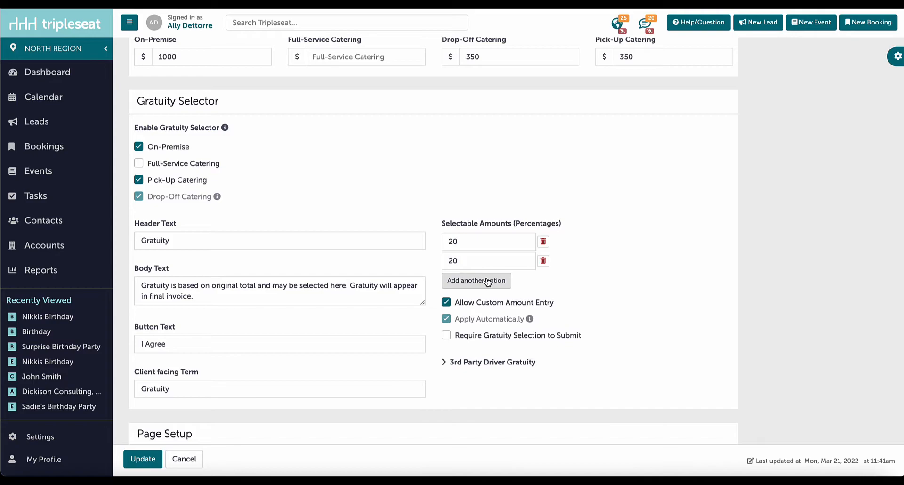
pyautogui.click(475, 280)
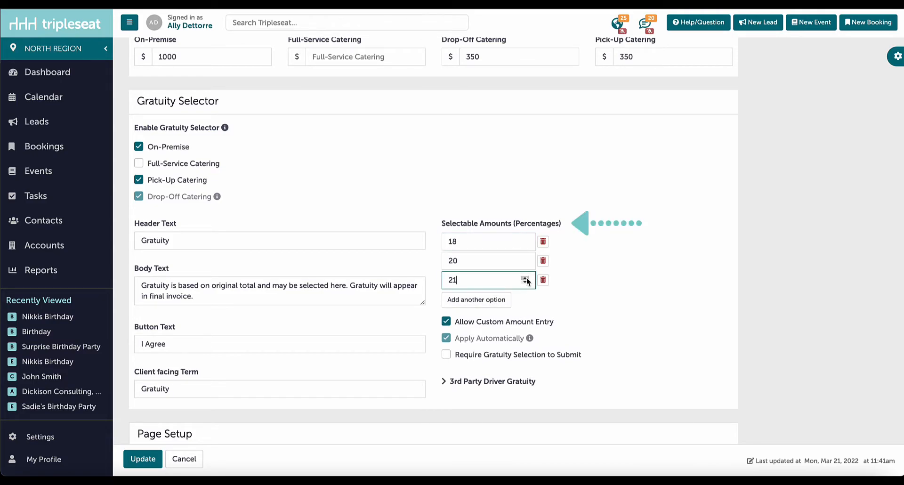
pyautogui.click(525, 278)
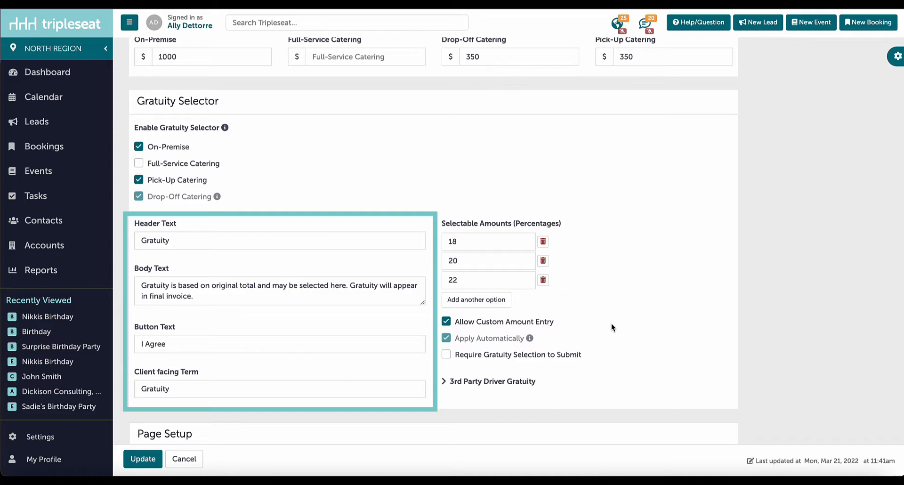
pyautogui.click(489, 280)
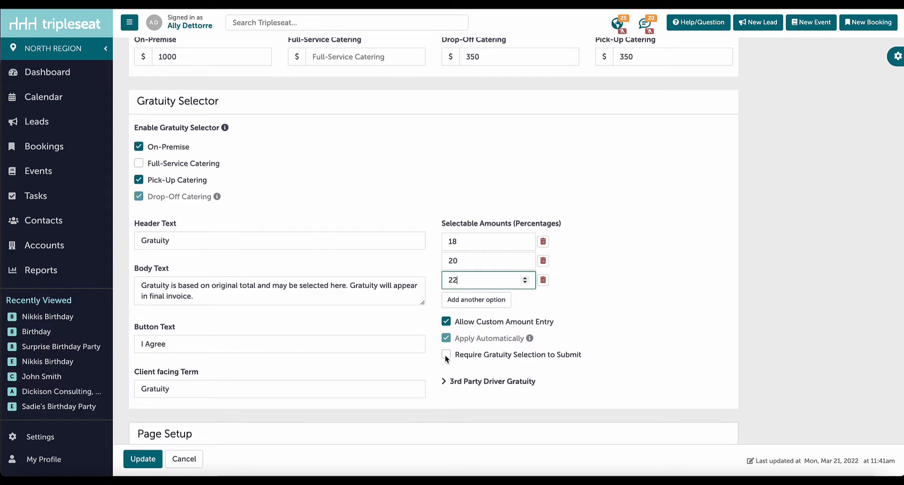
pyautogui.click(446, 355)
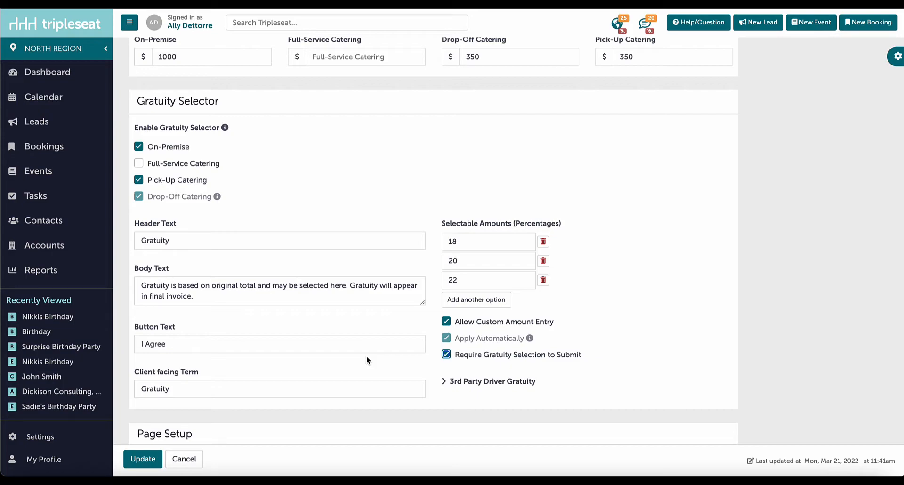
pyautogui.scroll(-3)
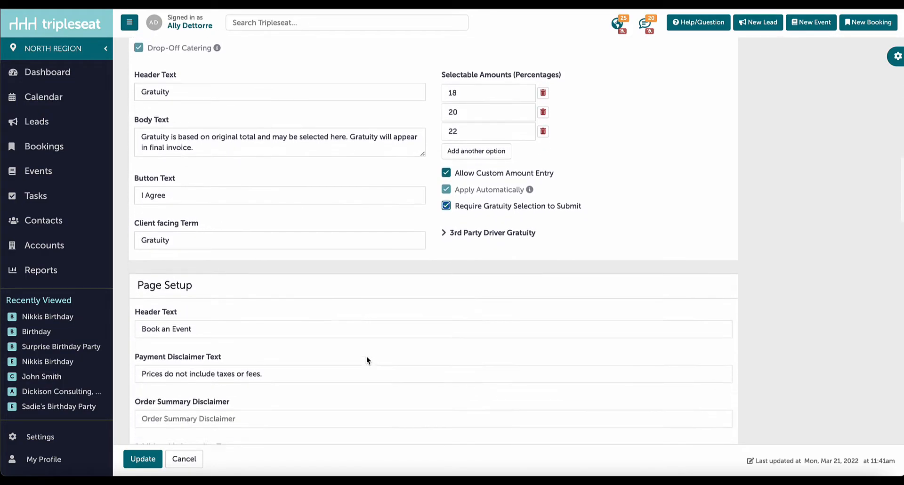
# Step: Reveal the 3rd Party Driver Gratuity settings: $10 minimum, 50 percent split, $100 cap
pyautogui.click(444, 233)
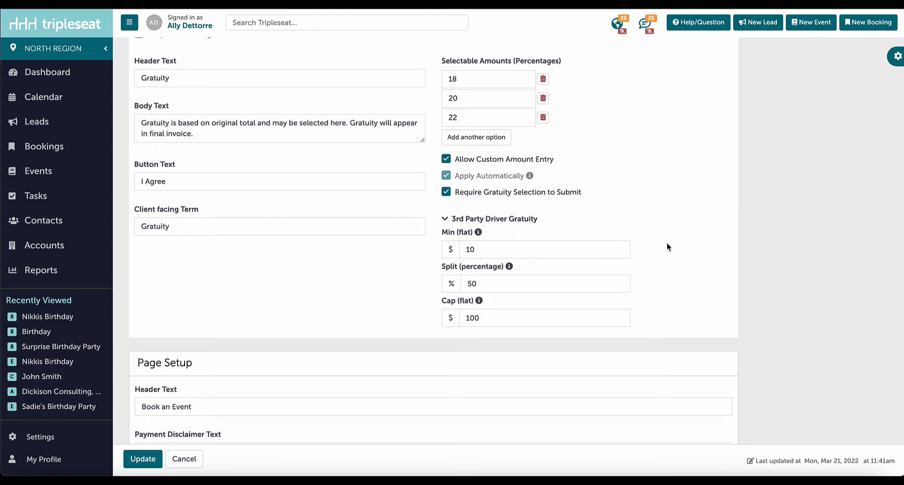
pyautogui.click(546, 250)
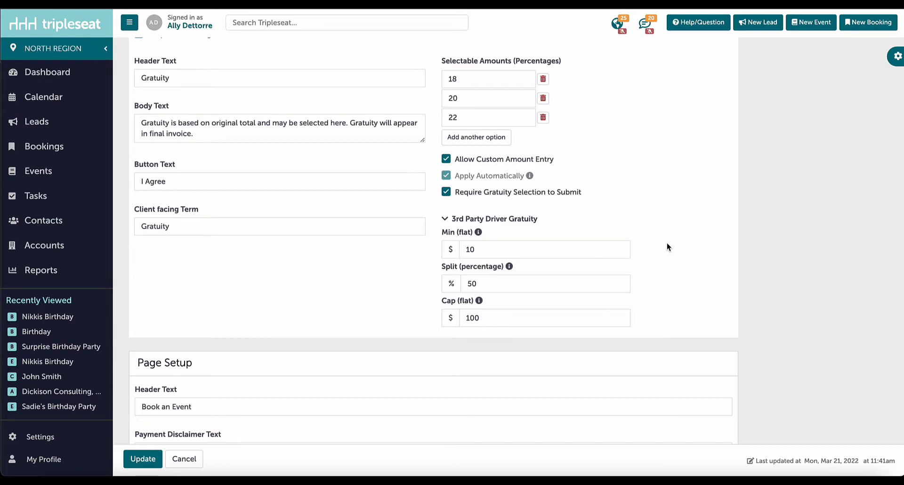
pyautogui.click(545, 317)
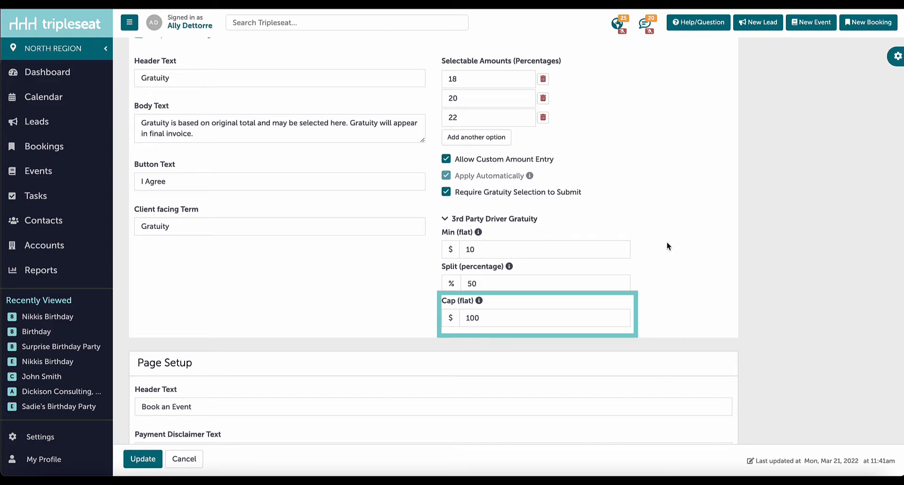
pyautogui.click(545, 318)
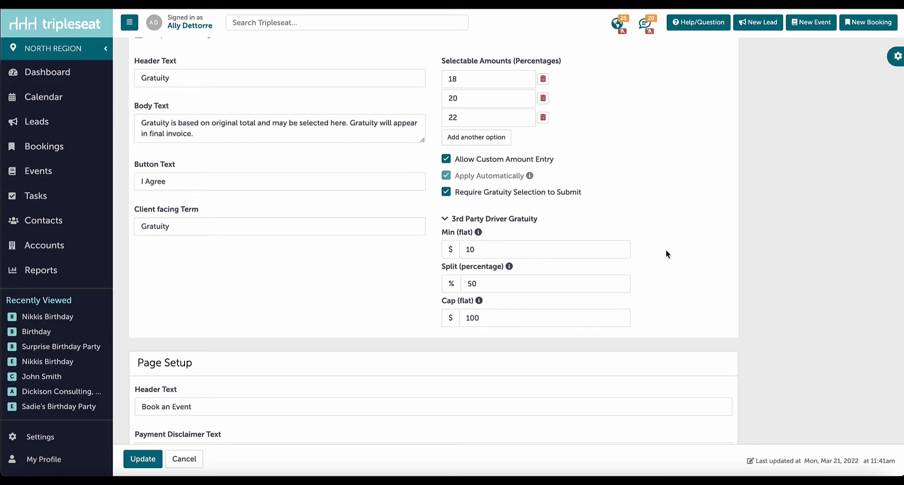
pyautogui.scroll(-3)
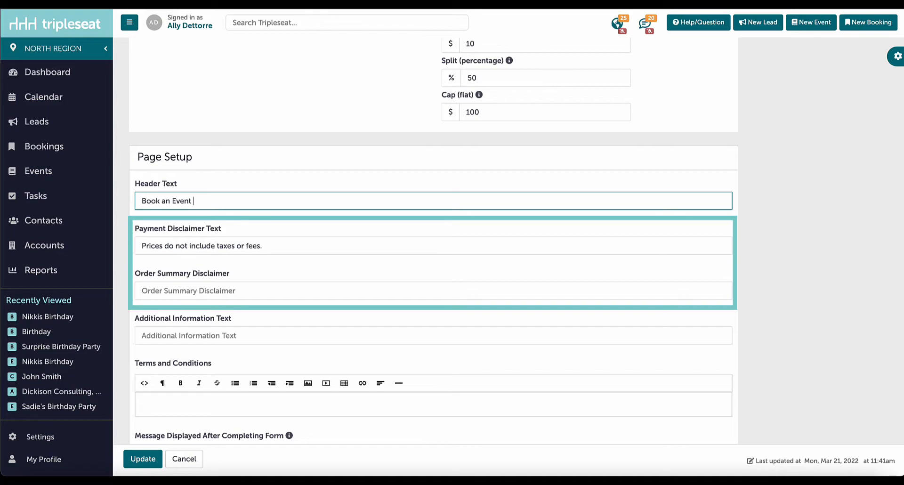
# Step: Finish the page header text with 'With Us!' and set booking expiration to 24 hours
pyautogui.write('With Us!')
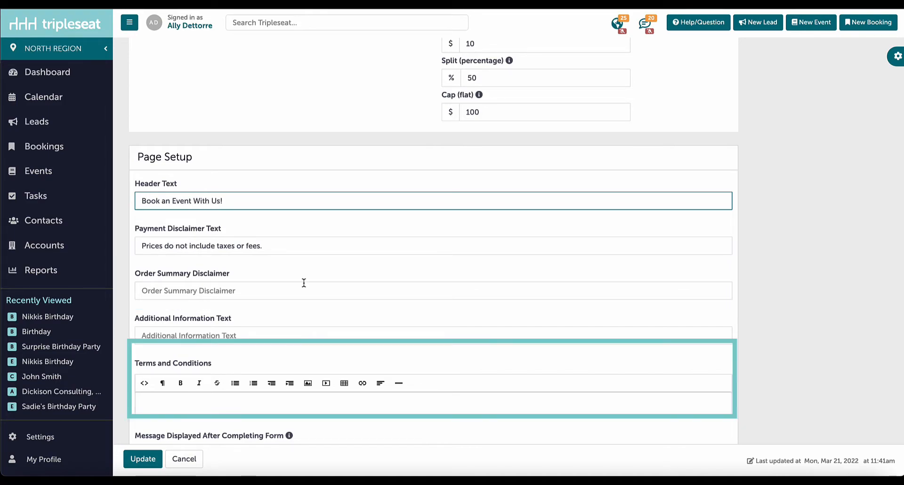
pyautogui.scroll(-3)
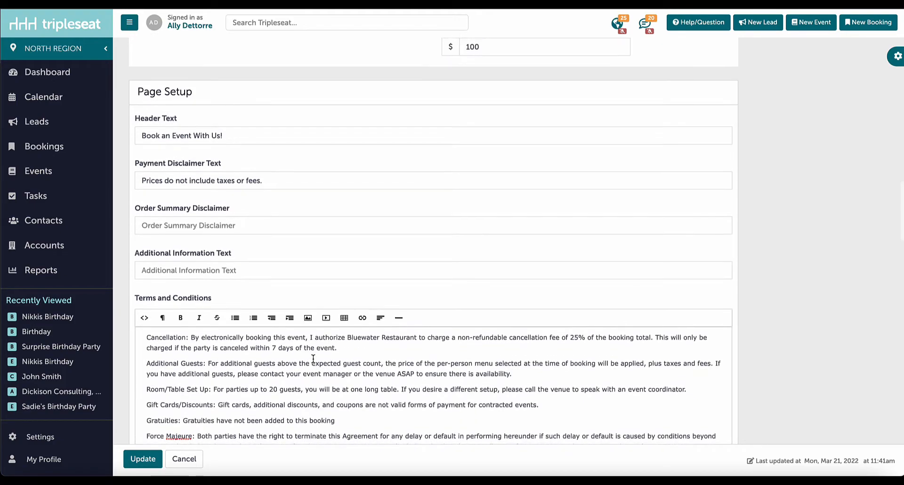
pyautogui.scroll(-3)
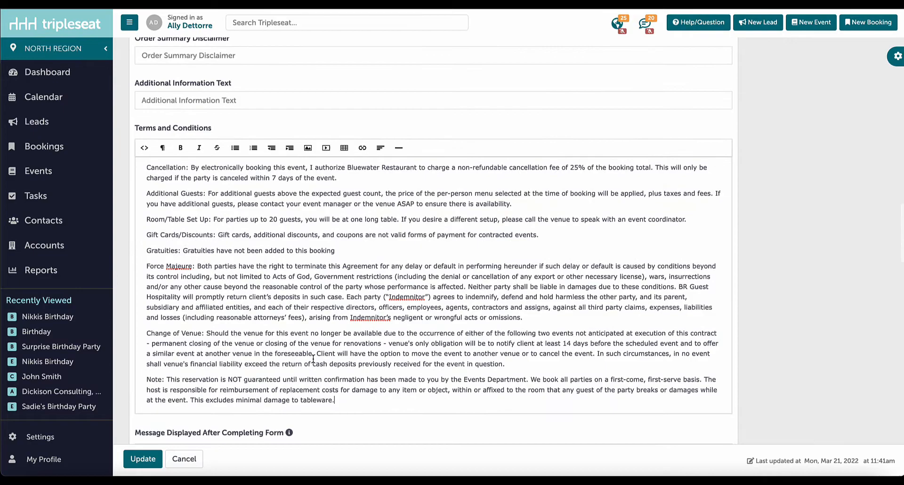
pyautogui.scroll(-3)
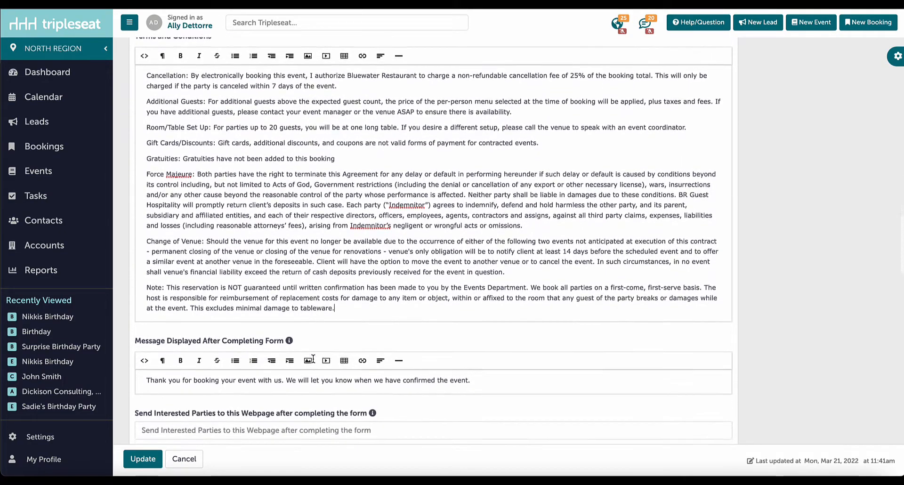
pyautogui.scroll(-3)
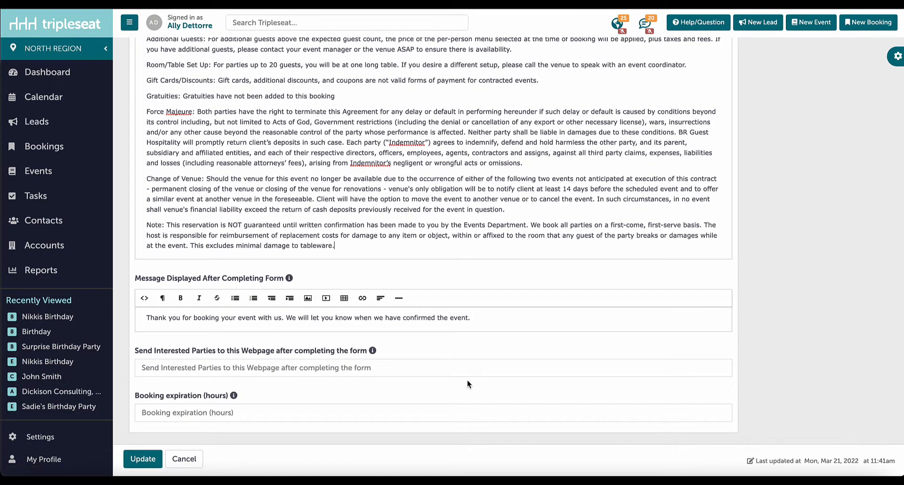
pyautogui.scroll(-3)
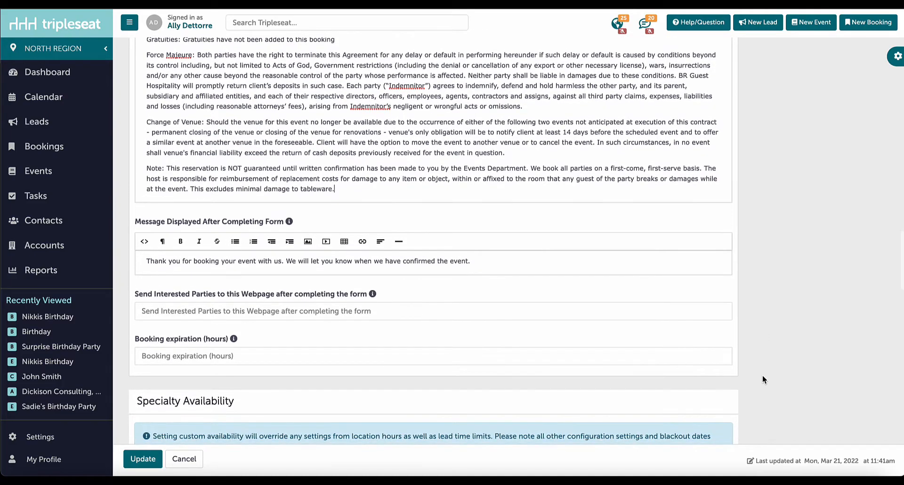
pyautogui.scroll(-3)
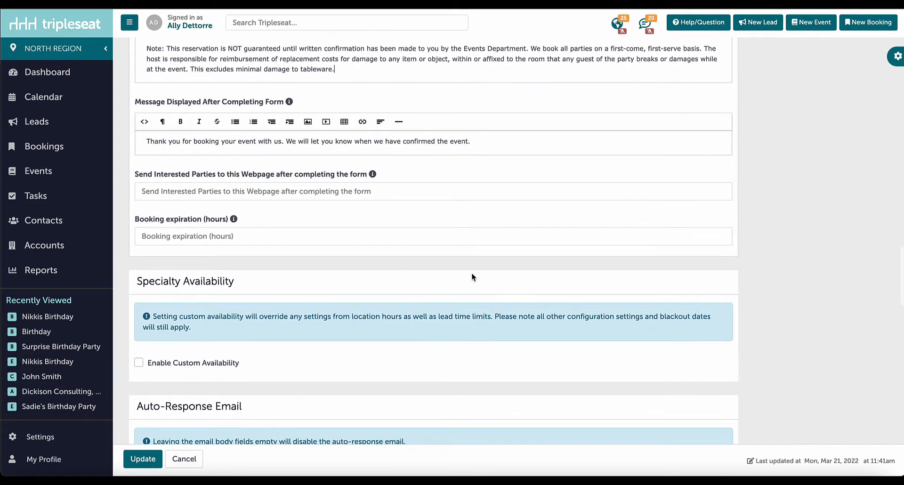
pyautogui.write('24')
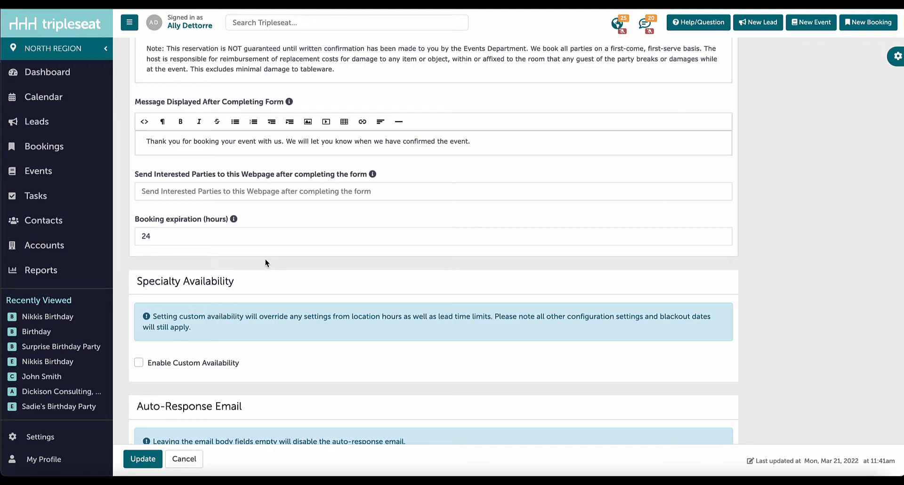
pyautogui.moveTo(328, 263)
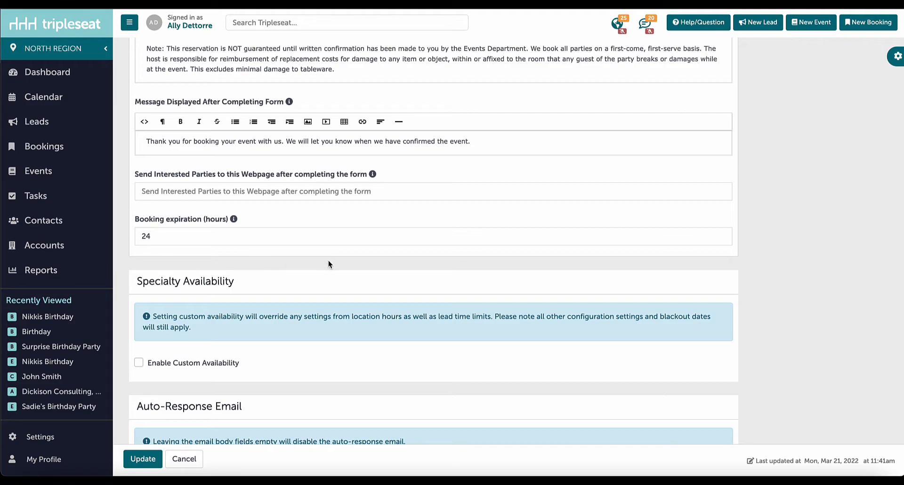
pyautogui.moveTo(352, 266)
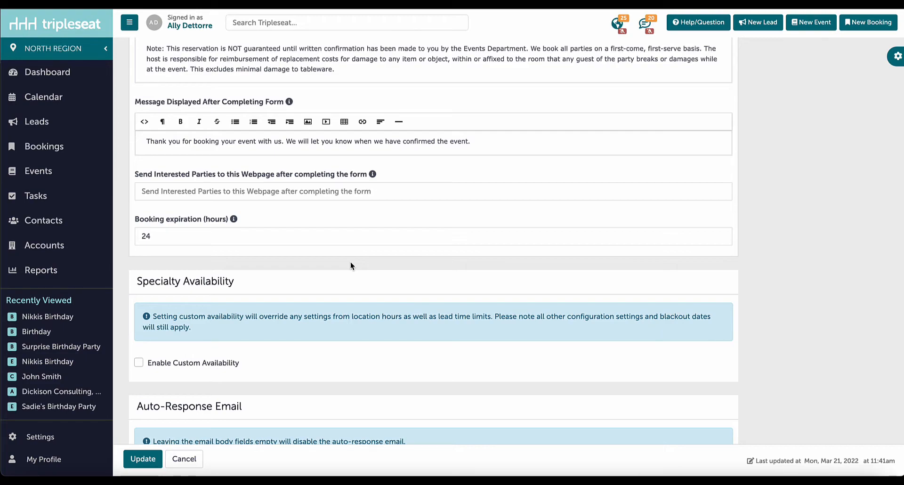
pyautogui.moveTo(775, 266)
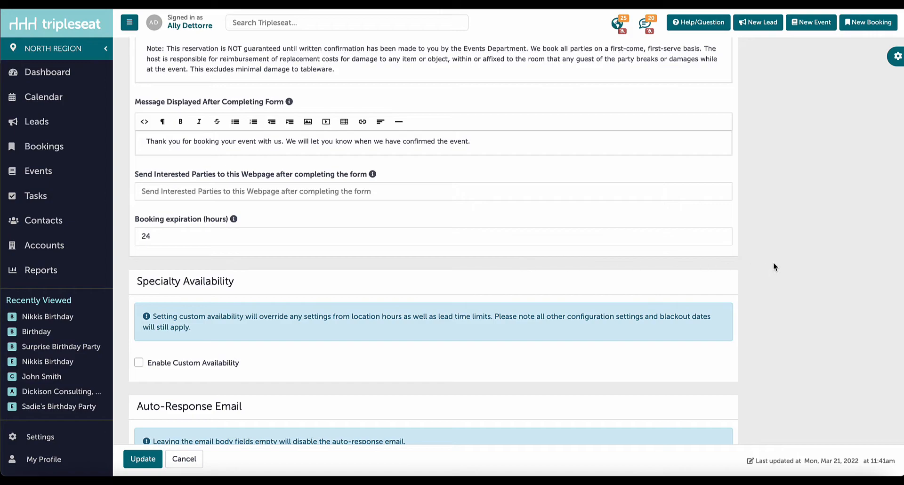
pyautogui.scroll(-3)
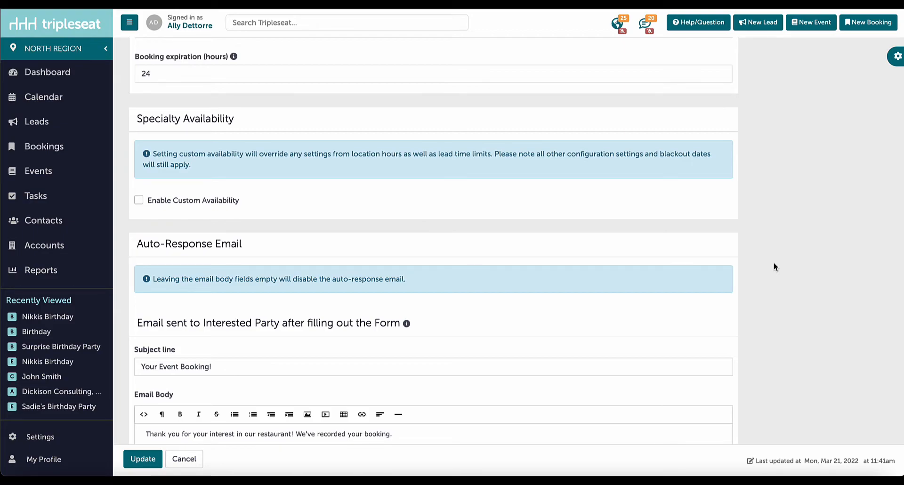
# Step: Scroll past the auto-response email texts down to the Notifications staff list
pyautogui.scroll(-3)
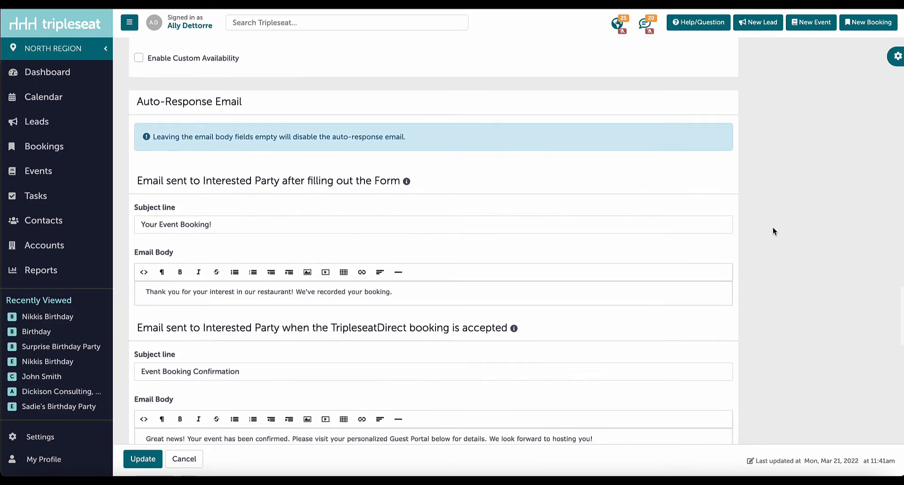
pyautogui.scroll(-3)
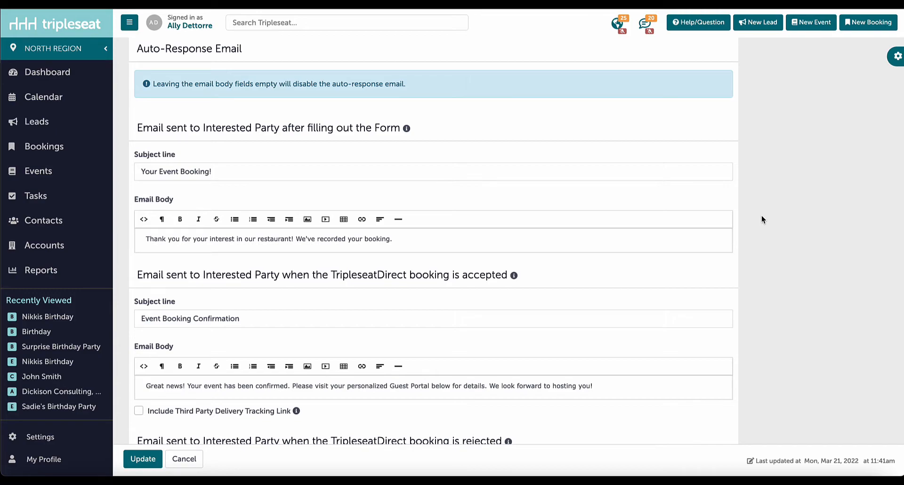
pyautogui.scroll(-3)
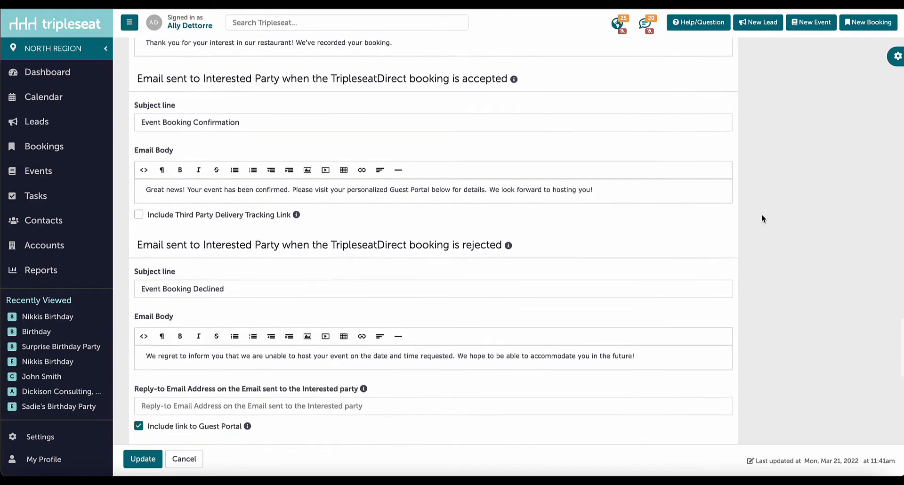
pyautogui.scroll(-3)
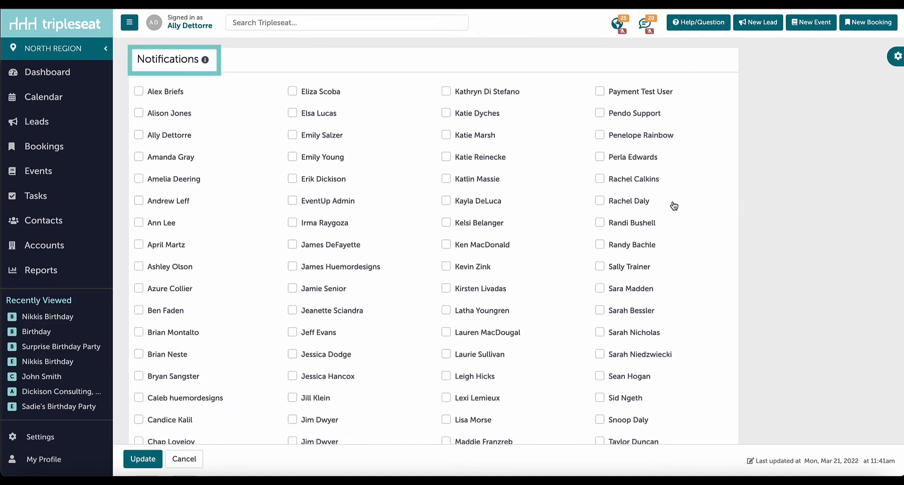
pyautogui.moveTo(292, 91)
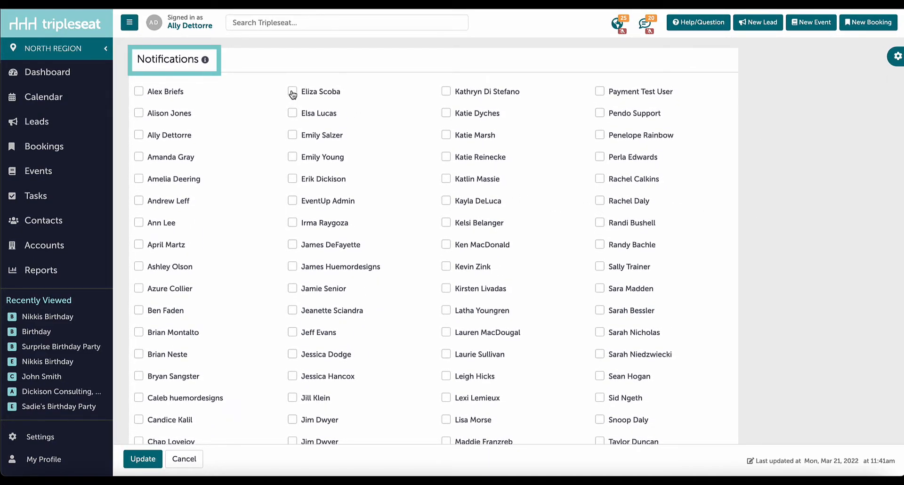
pyautogui.click(293, 90)
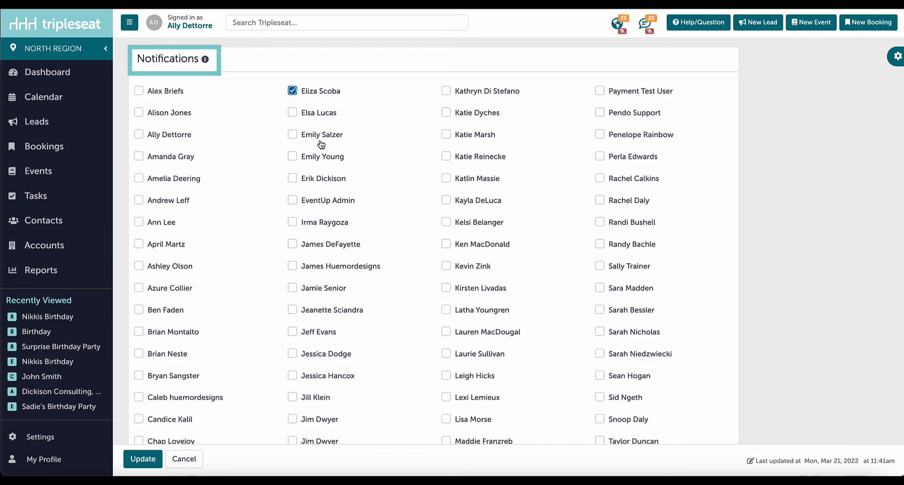
pyautogui.click(446, 200)
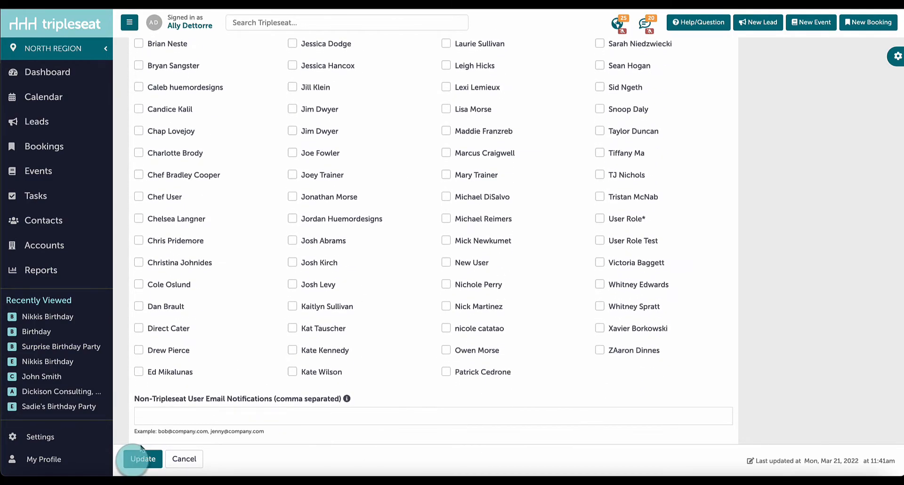
pyautogui.click(142, 459)
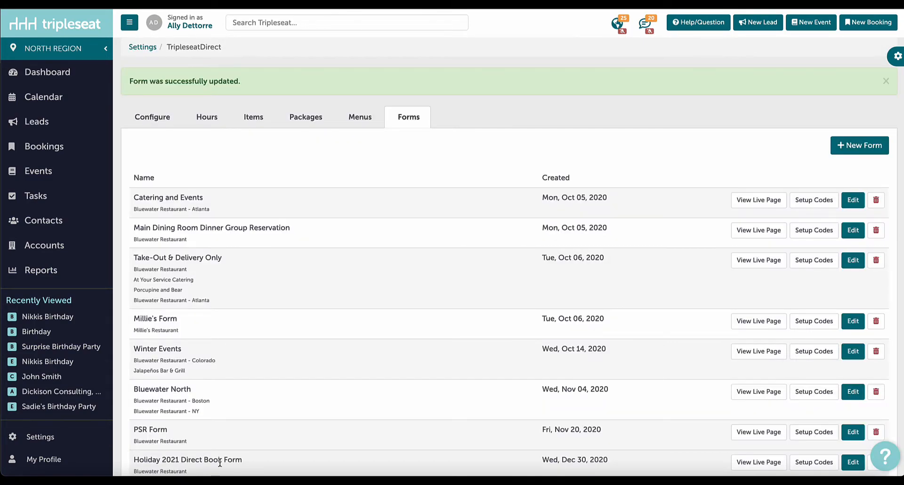
# Step: Scroll the Forms tab down to the Millie's TripleseatDirect Form row dated Mar 21, 2022
pyautogui.scroll(-3)
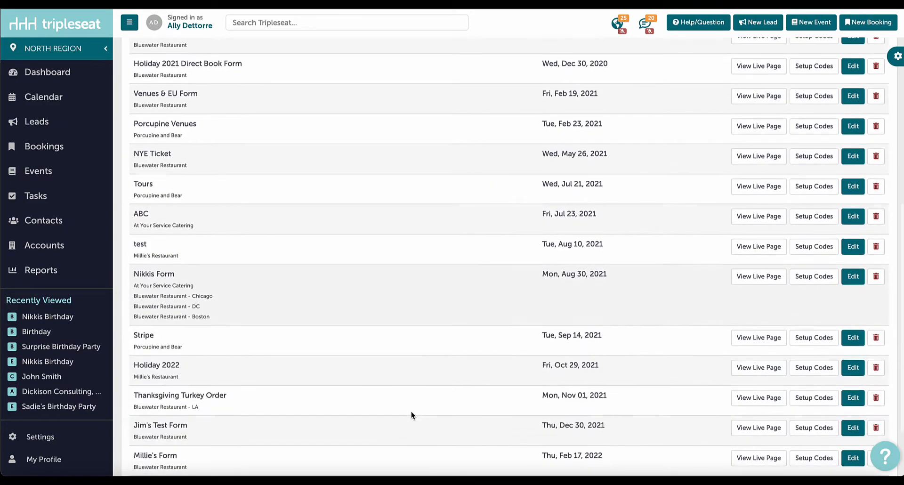
pyautogui.scroll(-3)
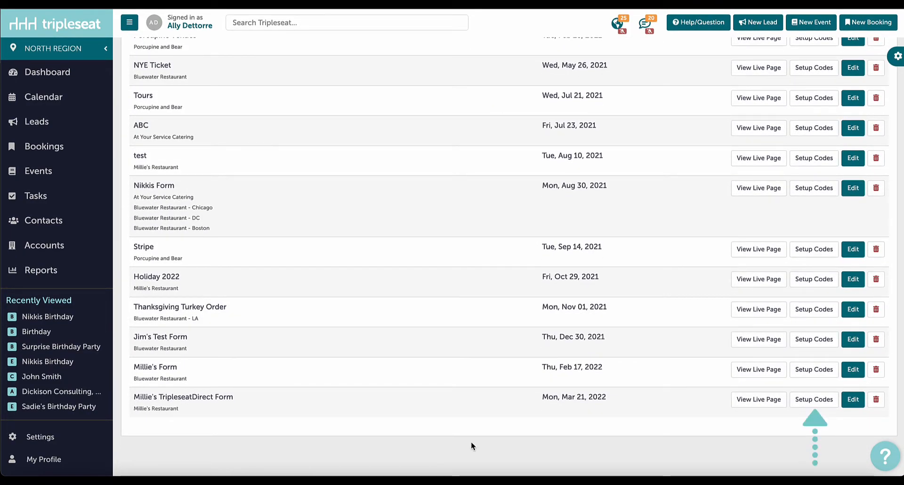
pyautogui.click(813, 400)
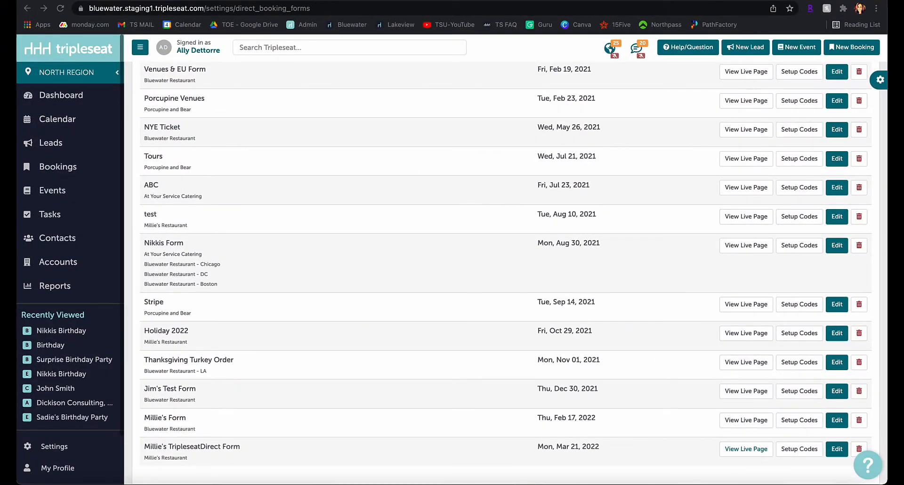
# Step: View the live page of Millie's TripleseatDirect Form showing On-Premise, Pick-Up and Drop-Off choices
pyautogui.click(746, 449)
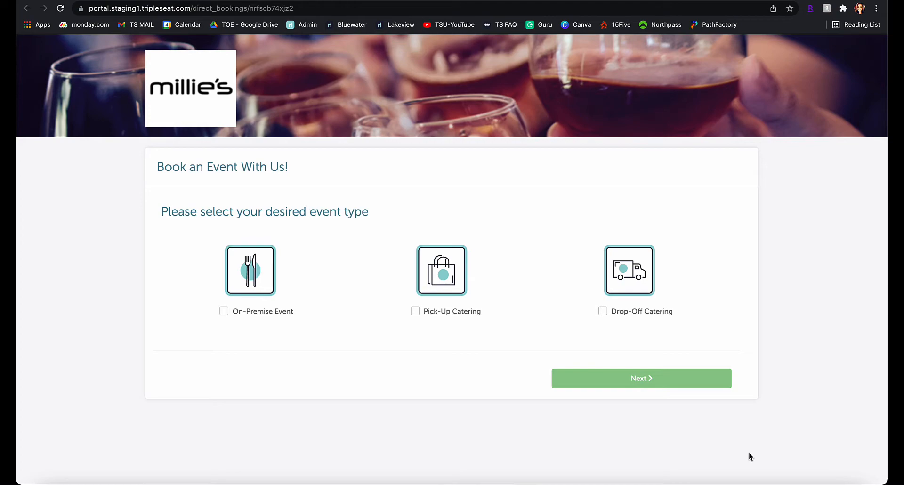
pyautogui.click(190, 9)
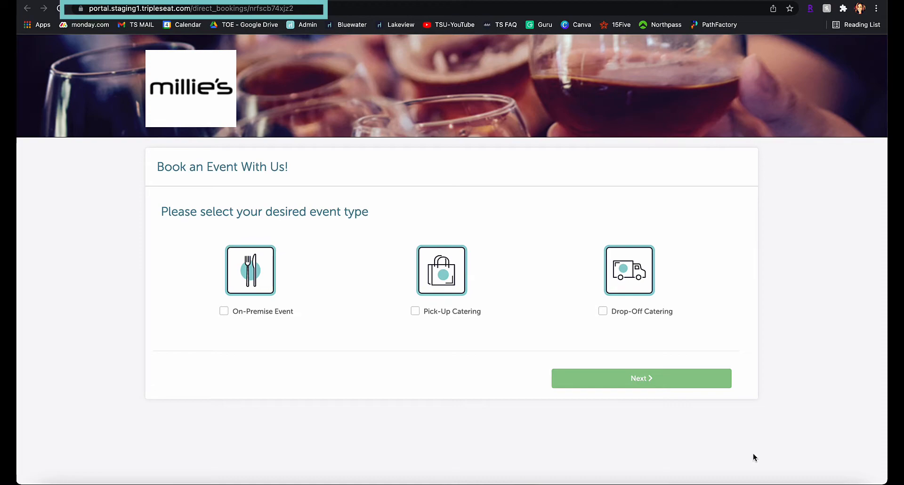
pyautogui.moveTo(341, 420)
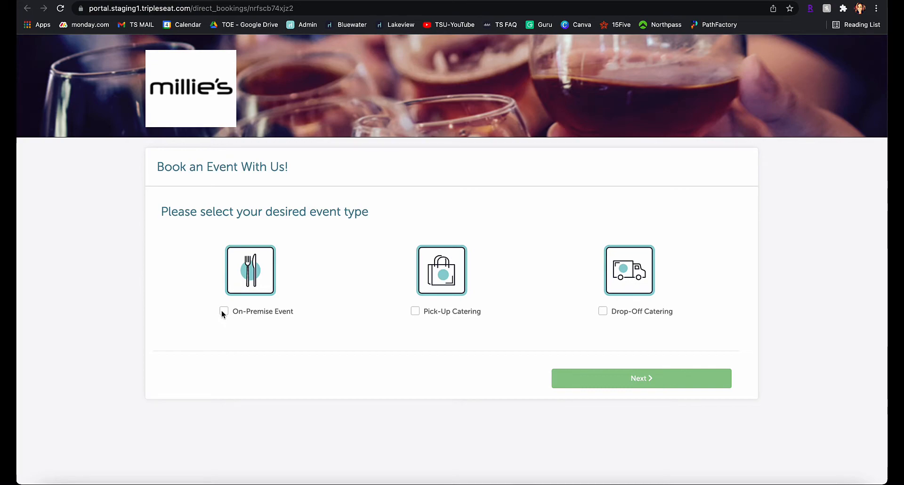
# Step: Choose an On-Premise Event in the Main Dining Room for 20 guests
pyautogui.click(224, 312)
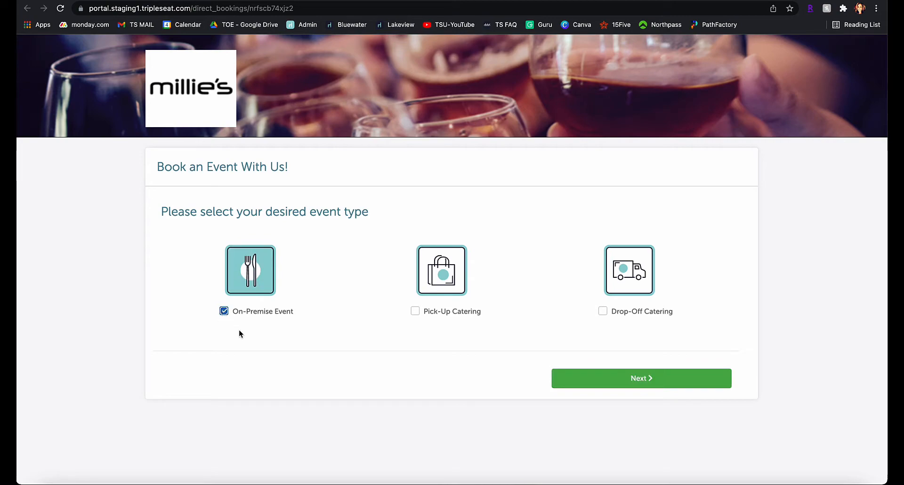
pyautogui.click(641, 378)
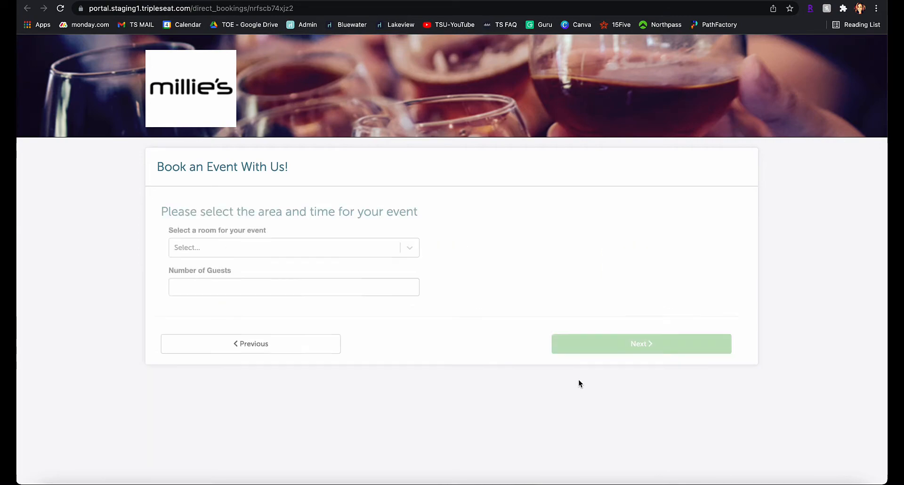
pyautogui.click(288, 247)
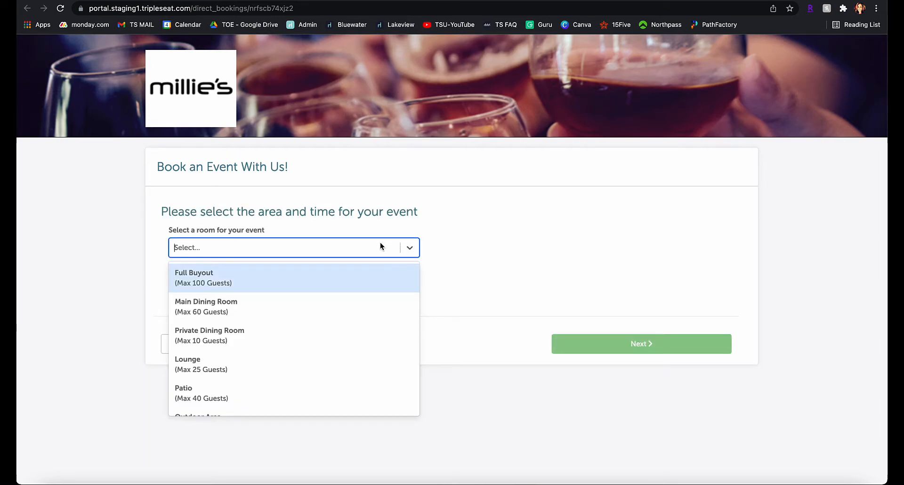
pyautogui.click(207, 306)
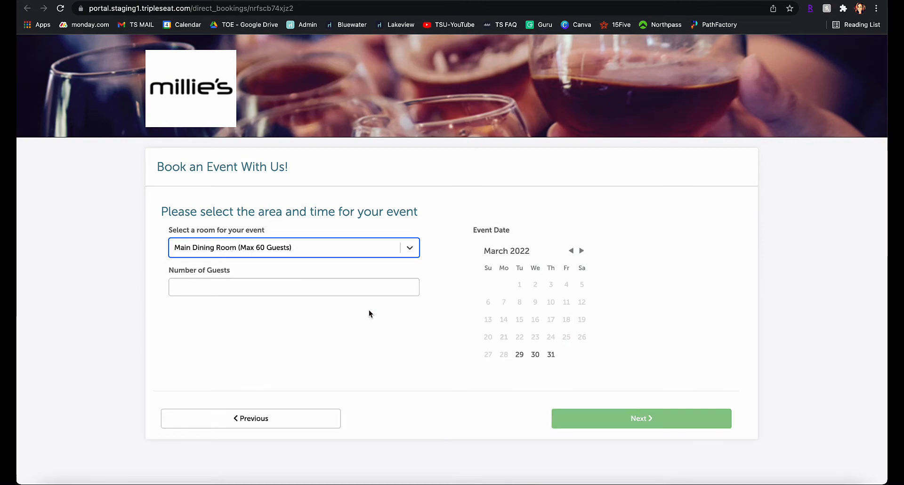
pyautogui.click(294, 286)
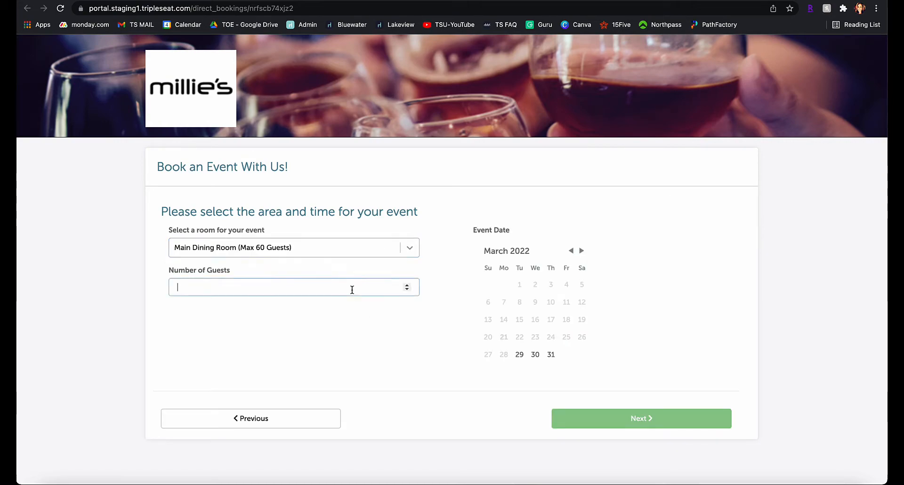
pyautogui.write('2')
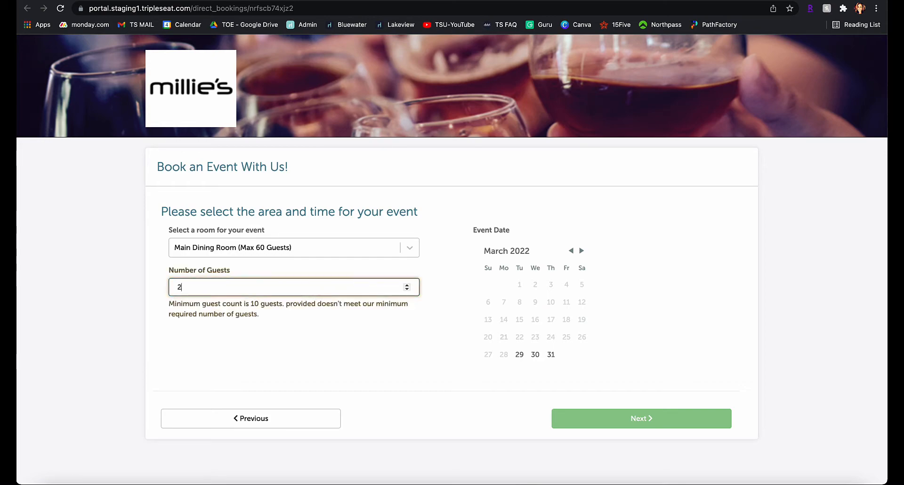
pyautogui.write('0')
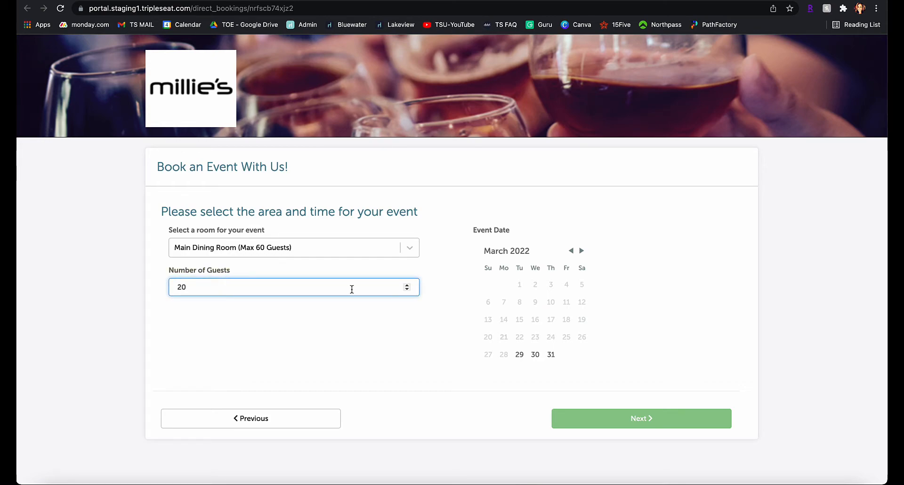
# Step: Set the event date to Saturday 9 April 2022 from 6:30 PM to 9:00 PM
pyautogui.click(581, 250)
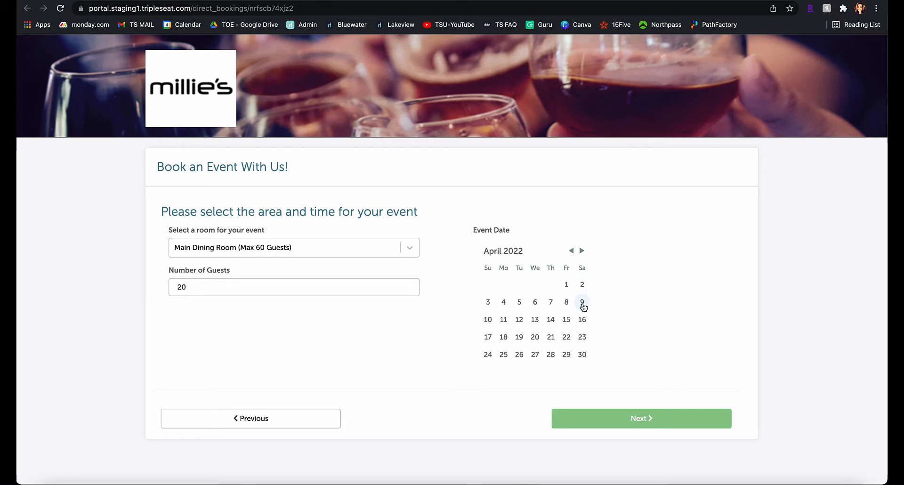
pyautogui.click(583, 302)
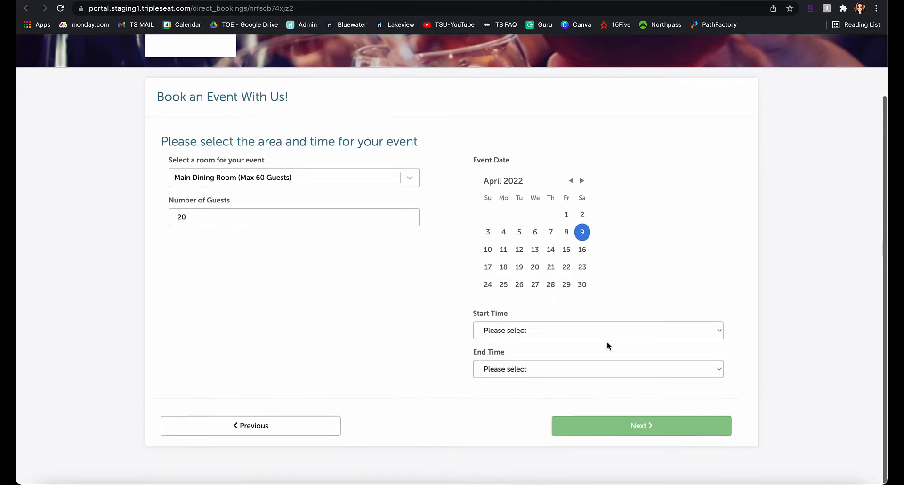
pyautogui.click(599, 330)
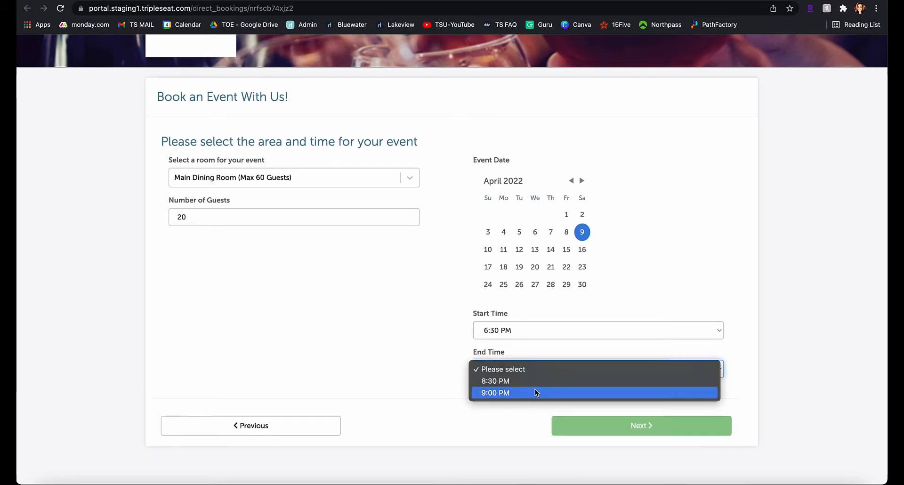
pyautogui.click(494, 393)
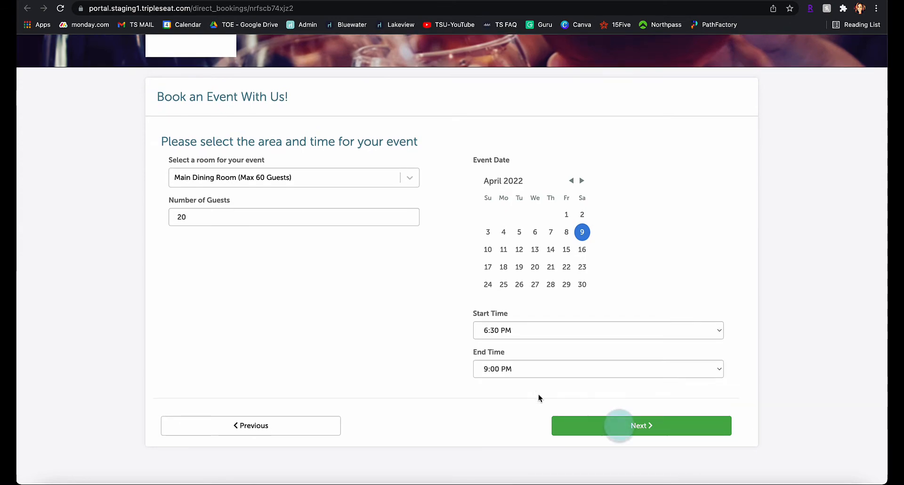
# Step: Select the Classic Dinner Package under Plated Dinner Packages and choose its salad and entrée options
pyautogui.click(640, 425)
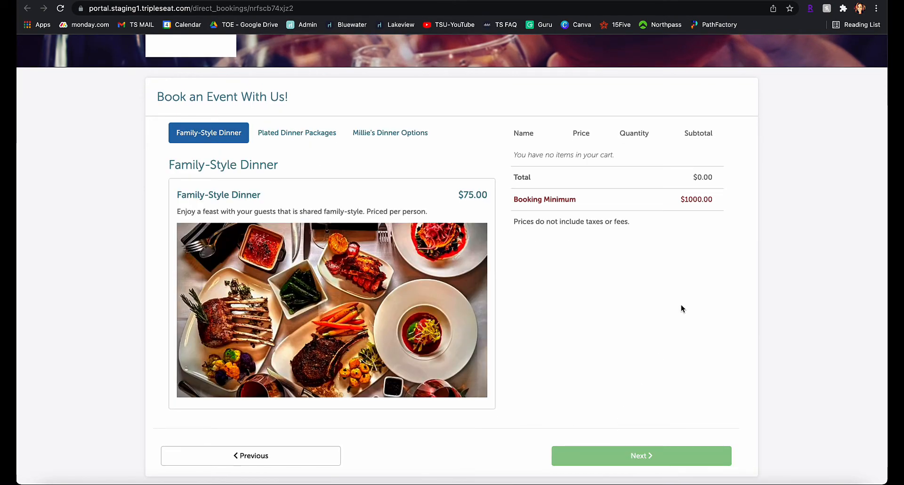
pyautogui.scroll(-3)
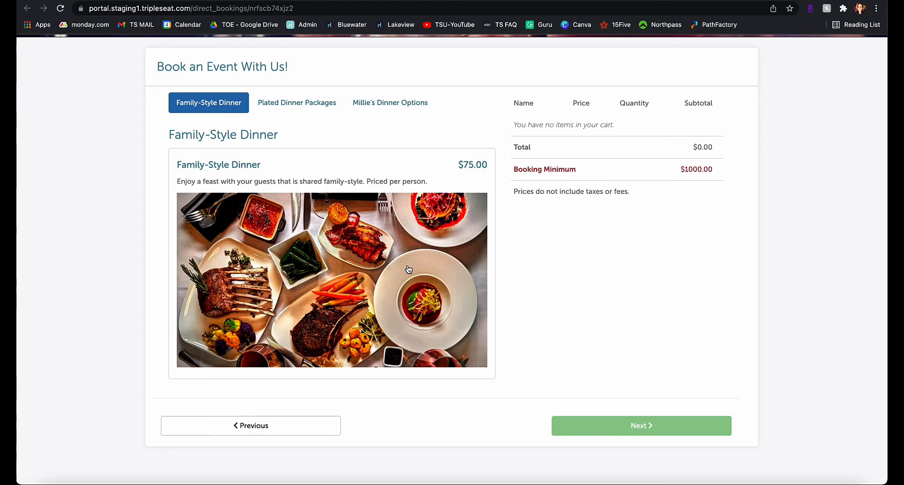
pyautogui.scroll(-3)
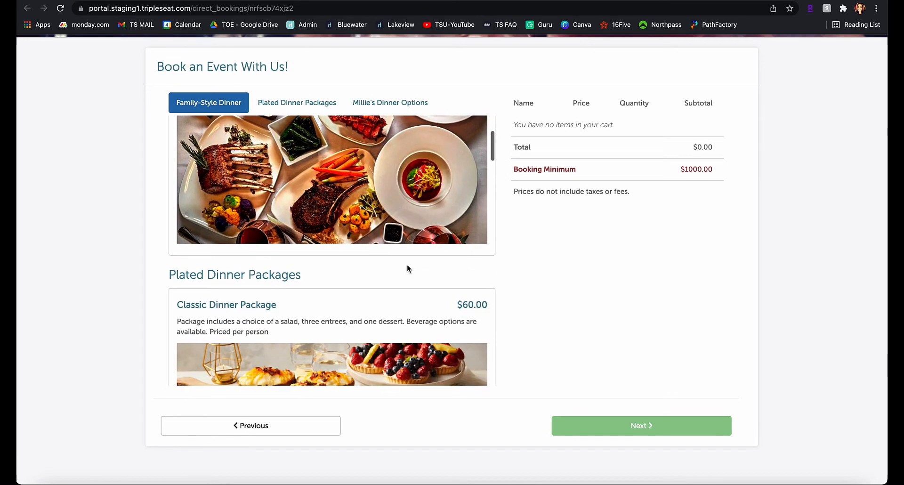
pyautogui.click(226, 304)
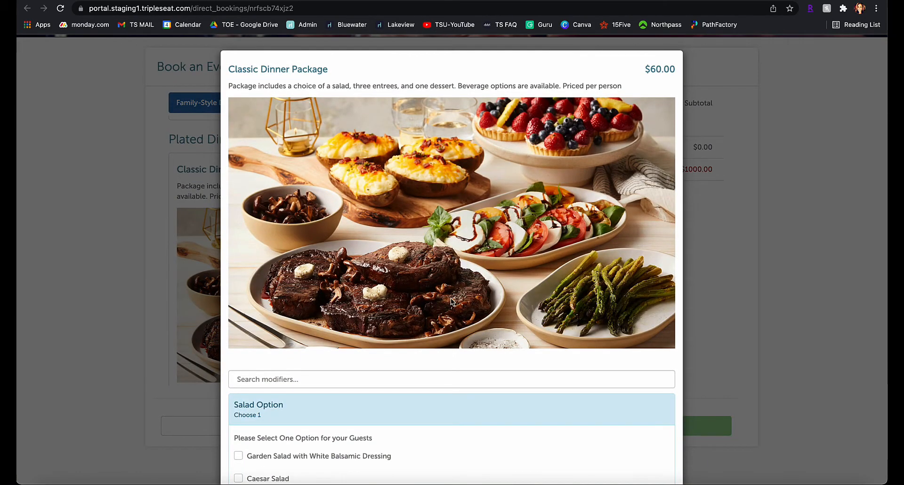
pyautogui.scroll(-3)
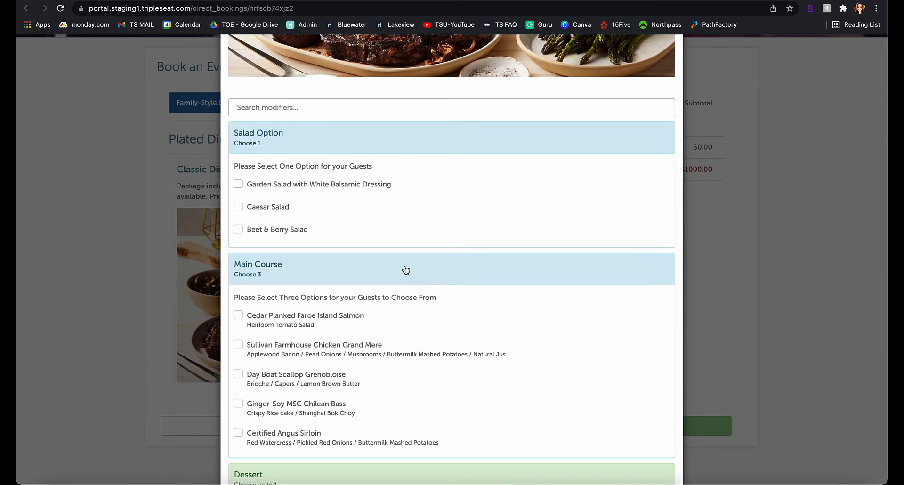
pyautogui.click(238, 183)
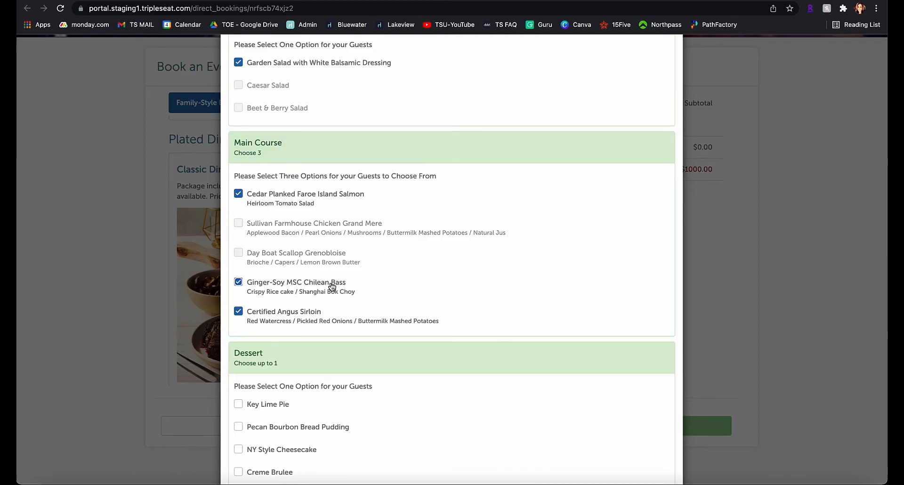
# Step: Pick Key Lime Pie for dessert, beverages upon consumption, and save the $1200.00 package to the cart
pyautogui.scroll(-3)
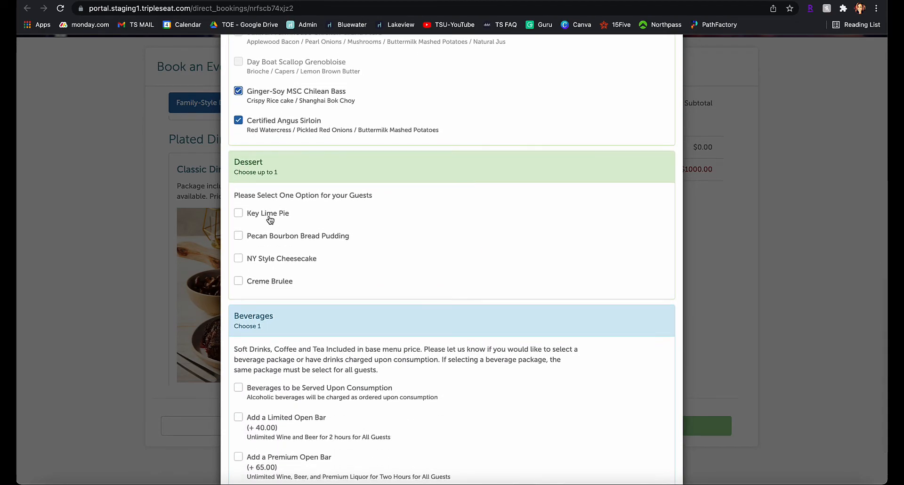
pyautogui.click(238, 213)
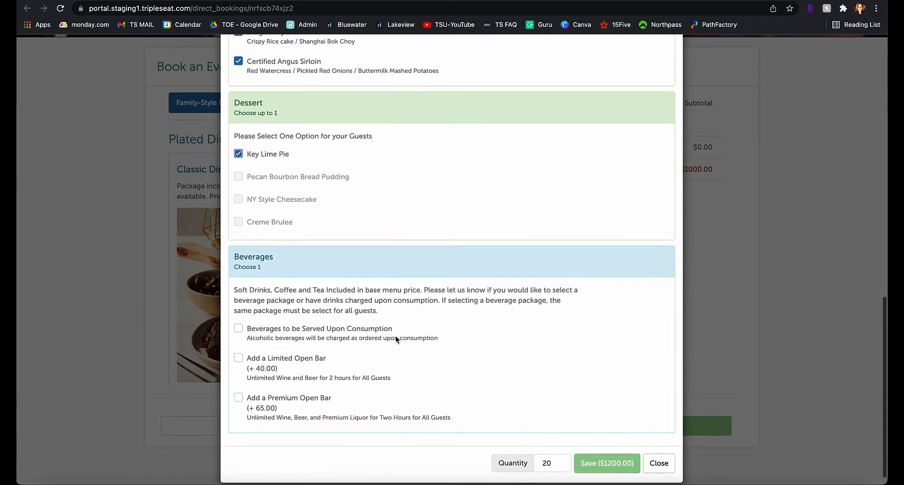
pyautogui.scroll(-3)
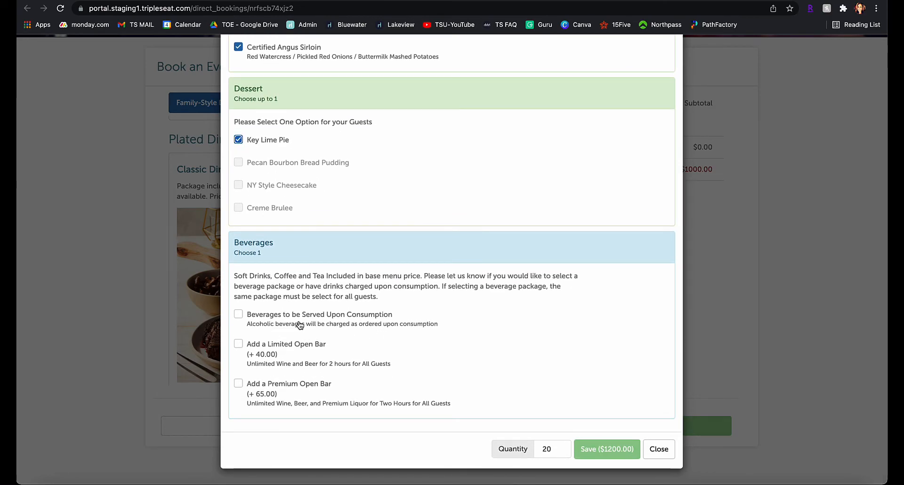
pyautogui.click(239, 314)
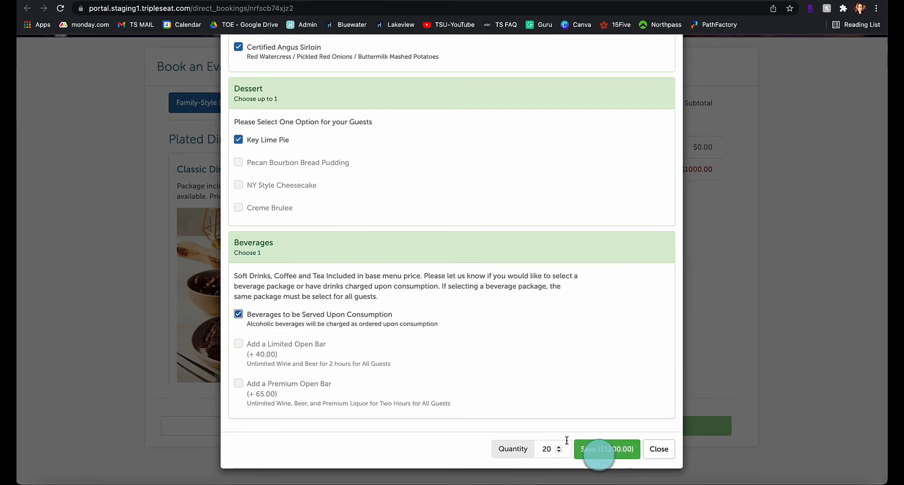
pyautogui.click(606, 449)
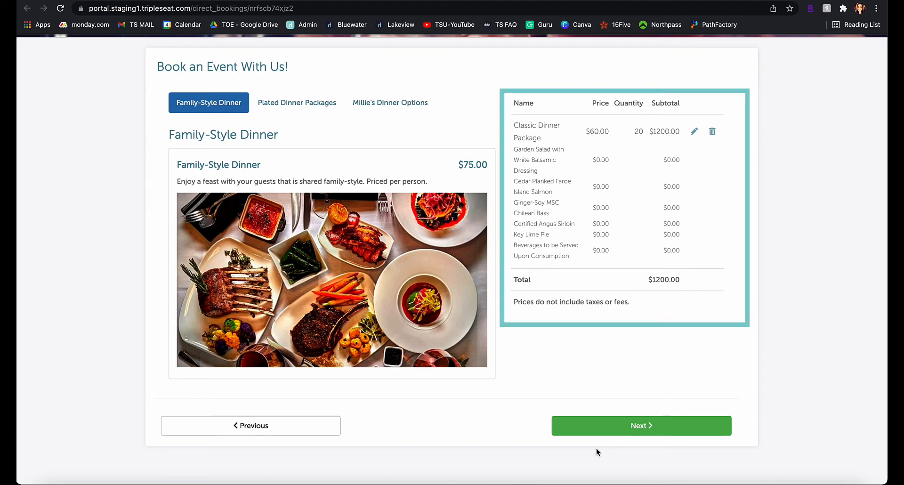
pyautogui.moveTo(594, 452)
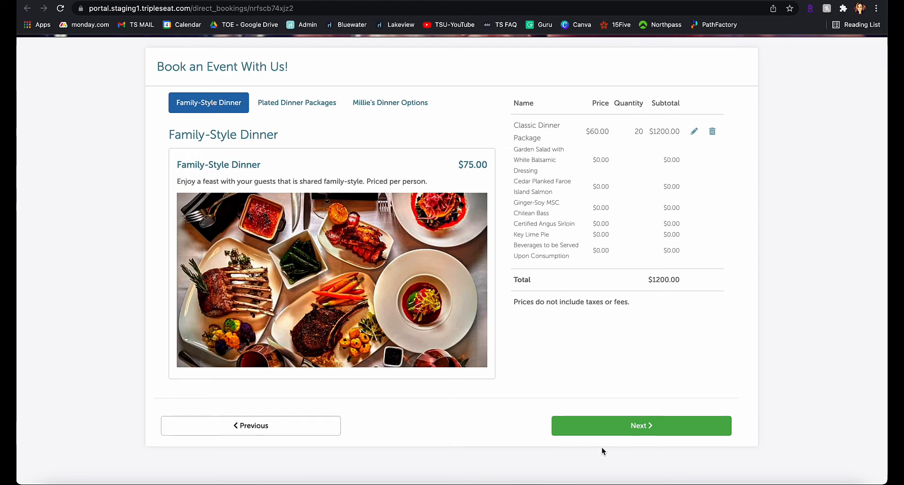
pyautogui.moveTo(642, 426)
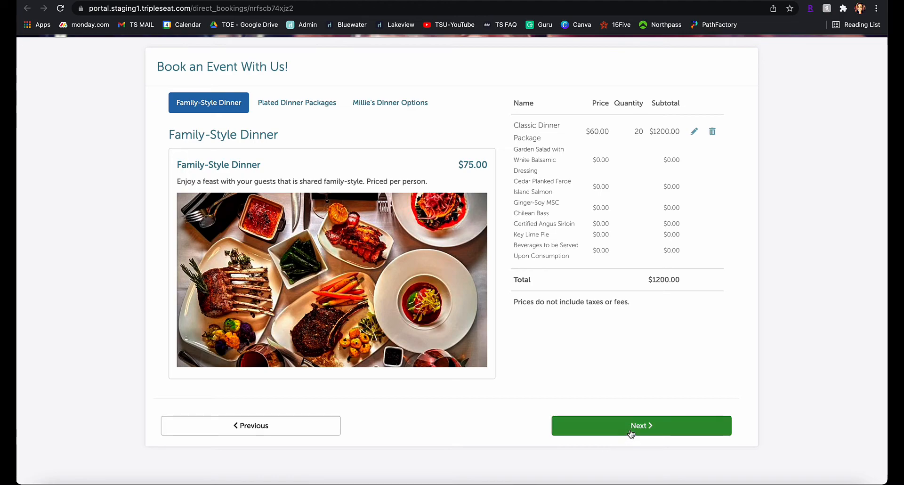
pyautogui.click(641, 426)
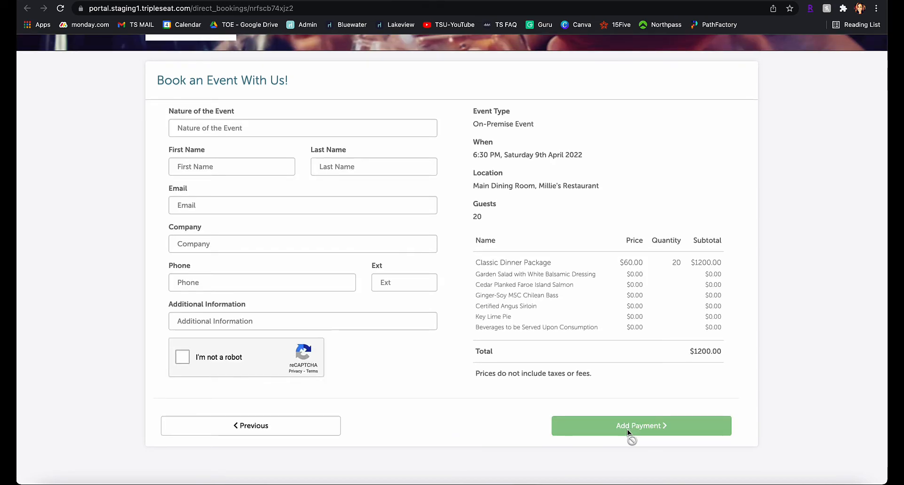
pyautogui.click(302, 127)
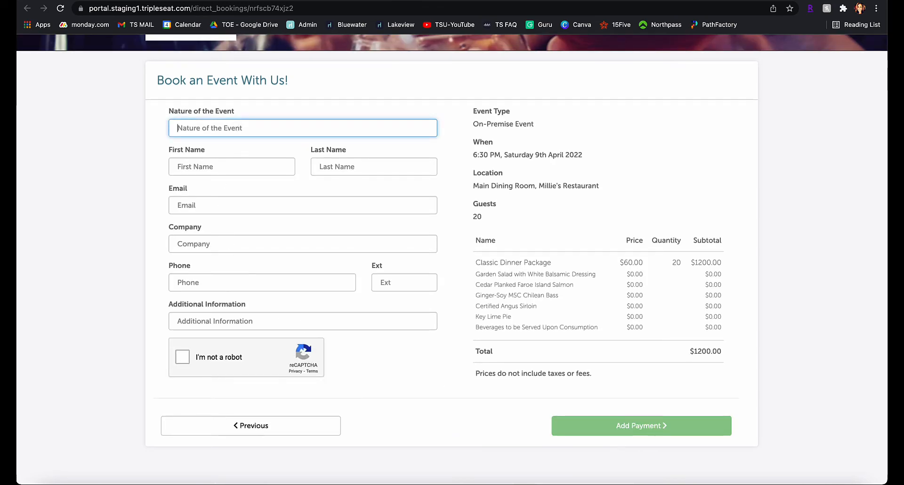
pyautogui.write('Birthday Dinner')
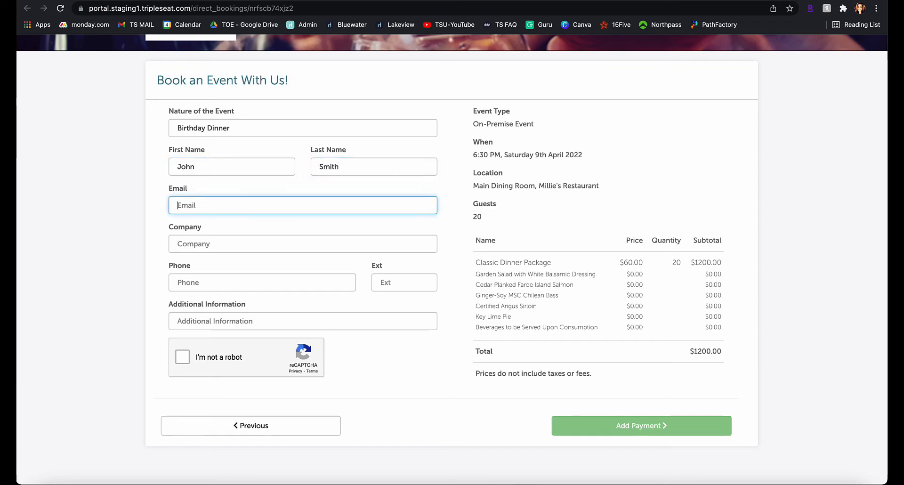
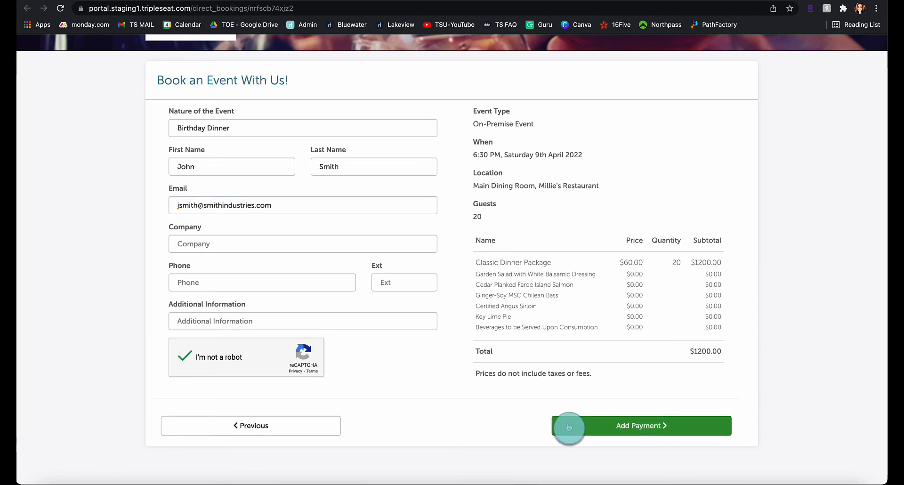
# Step: Proceed toward payment and accept the booking terms and conditions
pyautogui.click(641, 426)
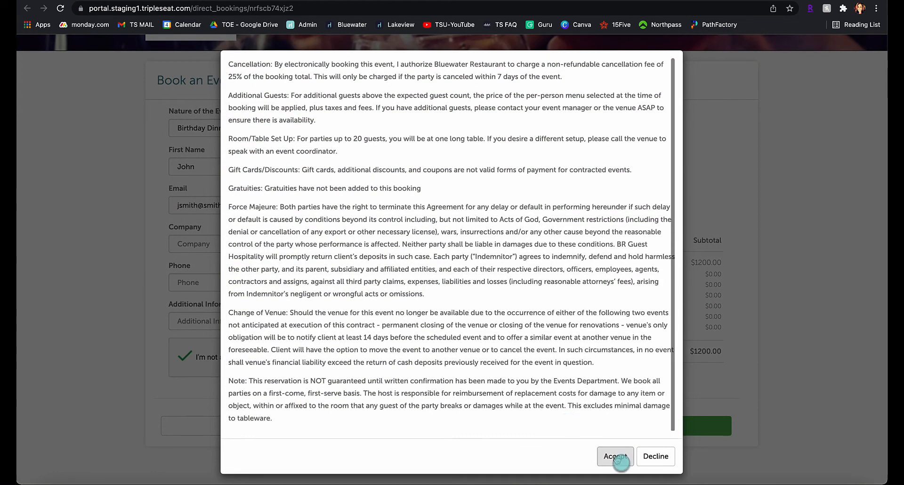
pyautogui.click(615, 456)
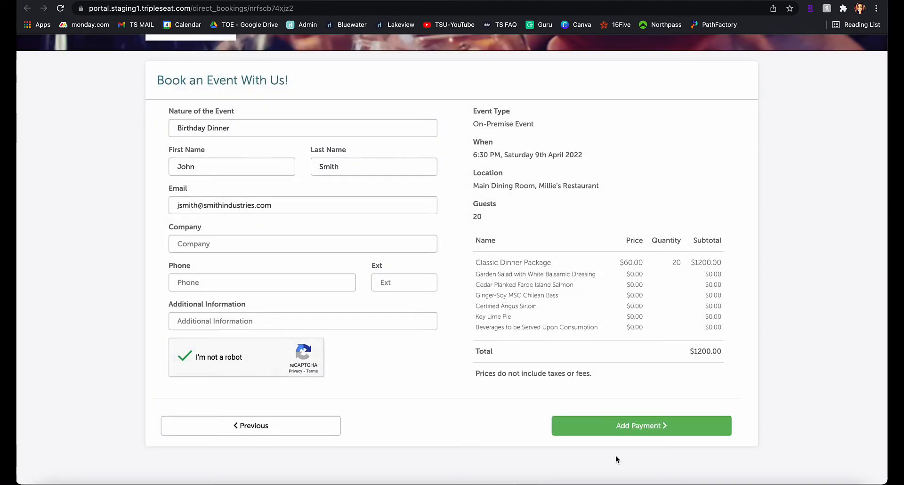
# Step: Place the test order with payment so the Birthday Dinner appears under New TripleseatDirect Events
pyautogui.click(640, 426)
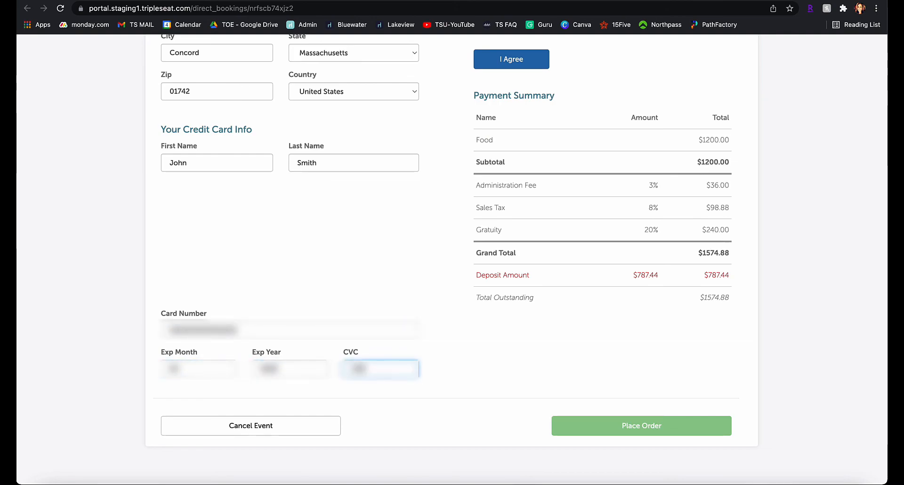
pyautogui.click(641, 425)
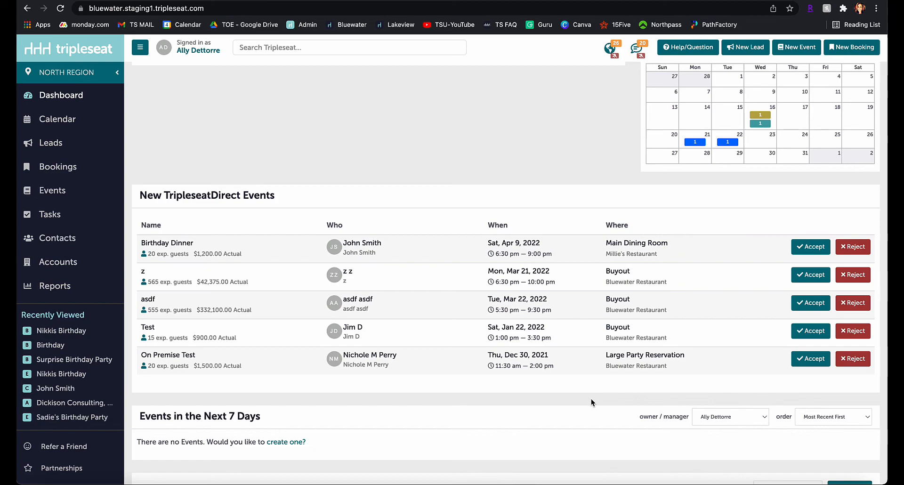